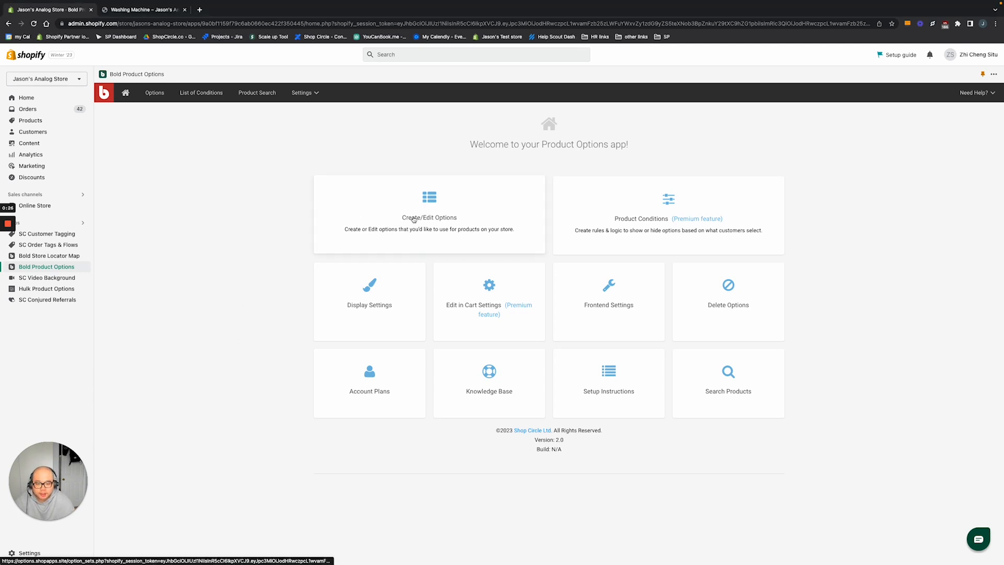
Open Create/Edit Options and scroll down to the Customizations for washer option set
left_click(429, 217)
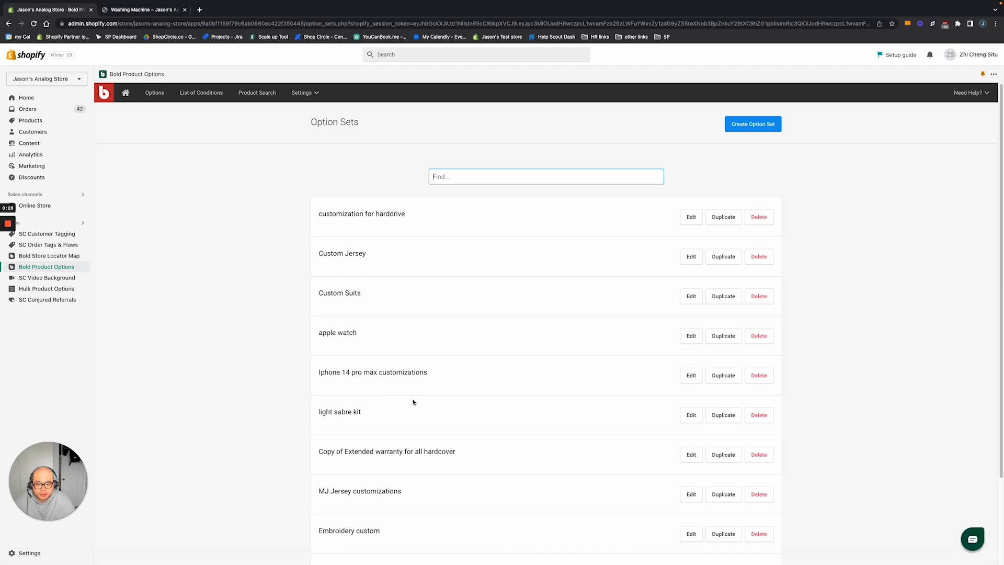
scroll("down", 3)
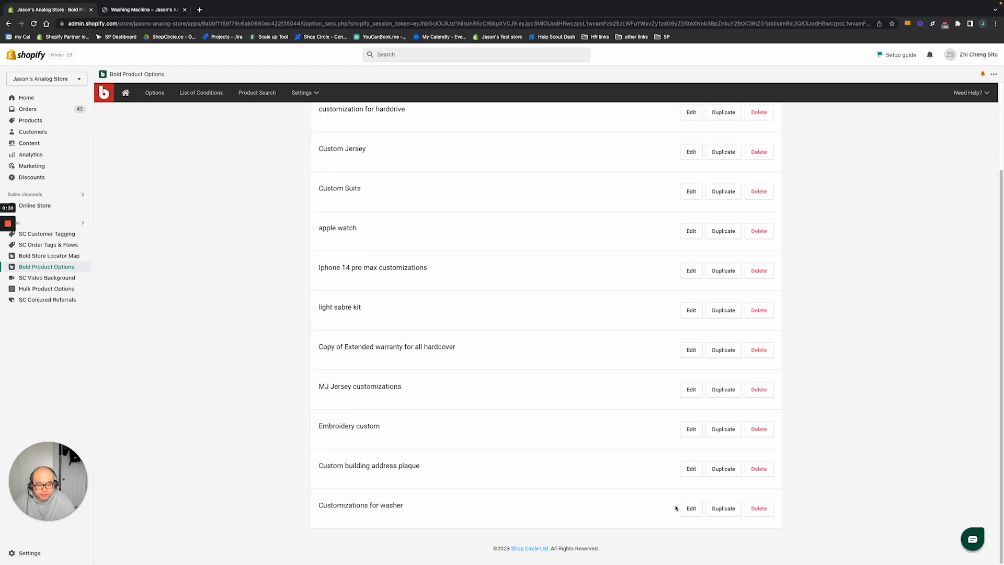
Edit the Customizations for washer set and scroll through its options to washer color
left_click(691, 508)
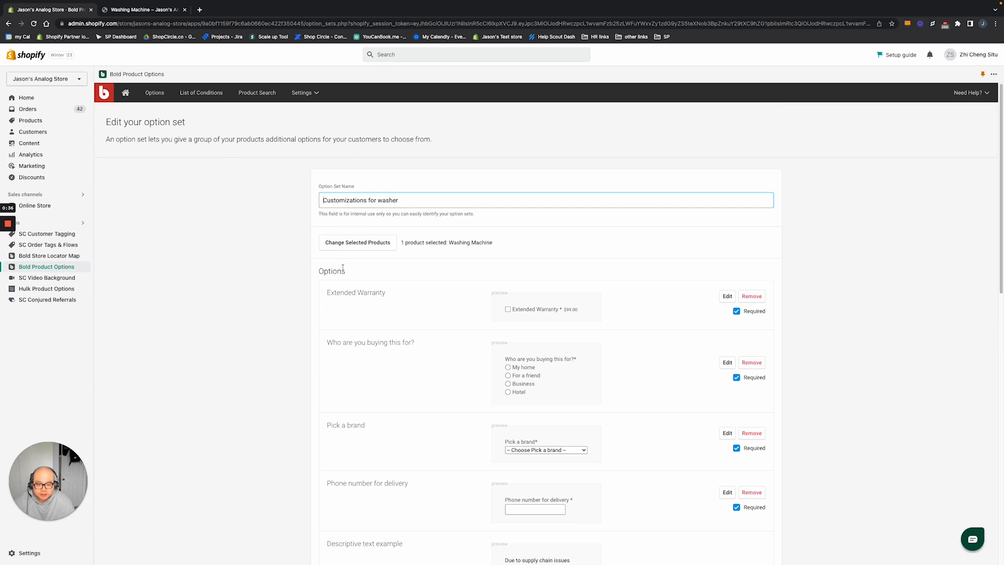
scroll("down", 3)
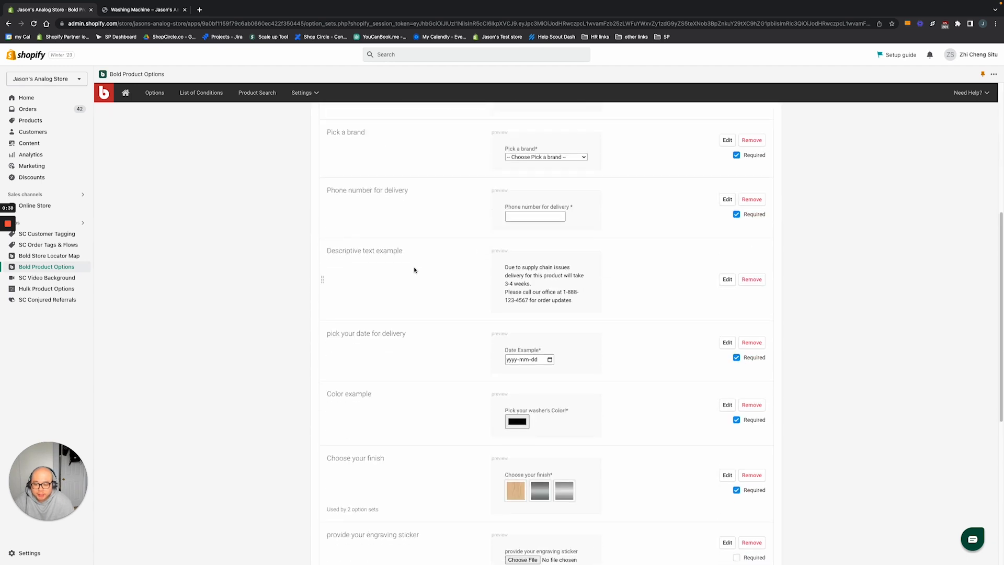
scroll("up", 3)
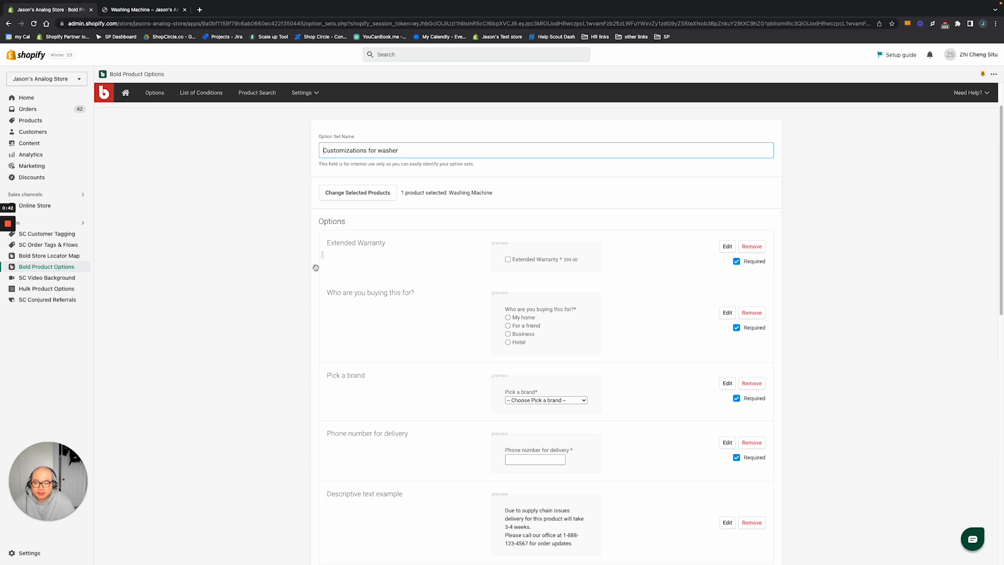
mouse_move(431, 275)
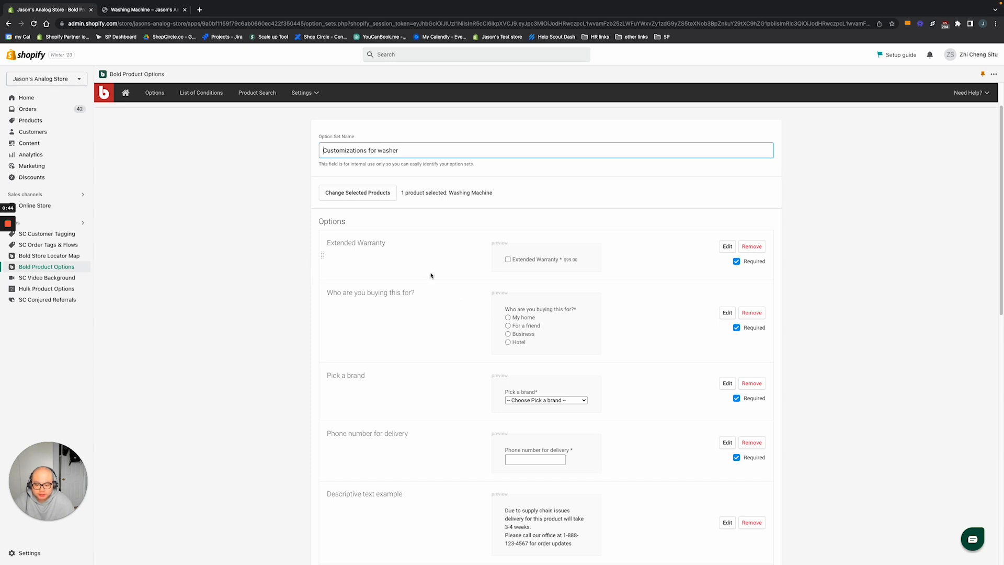
scroll("down", 3)
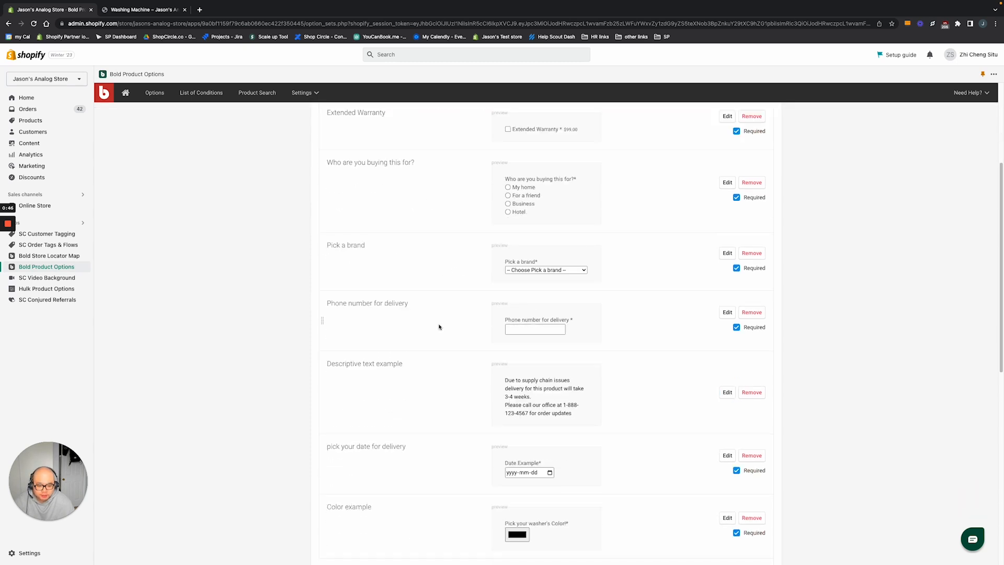
scroll("down", 3)
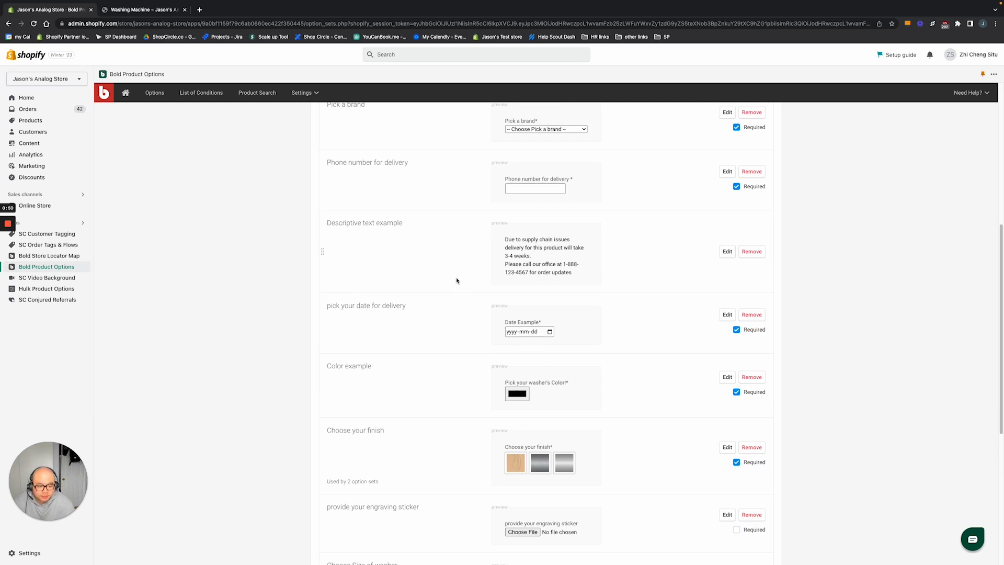
scroll("down", 3)
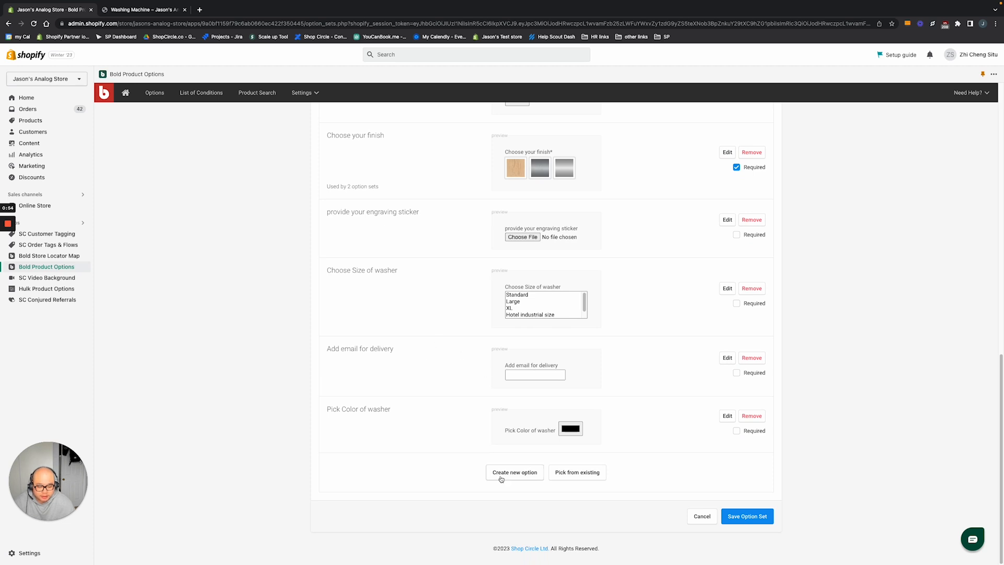
Add a new blank option row below Pick Color of washer
left_click(514, 472)
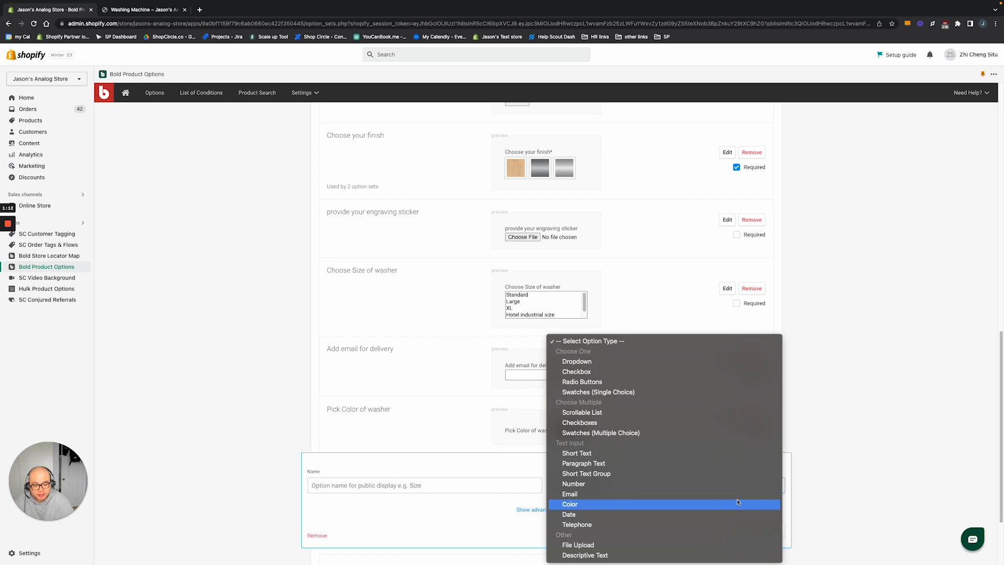
mouse_move(678, 481)
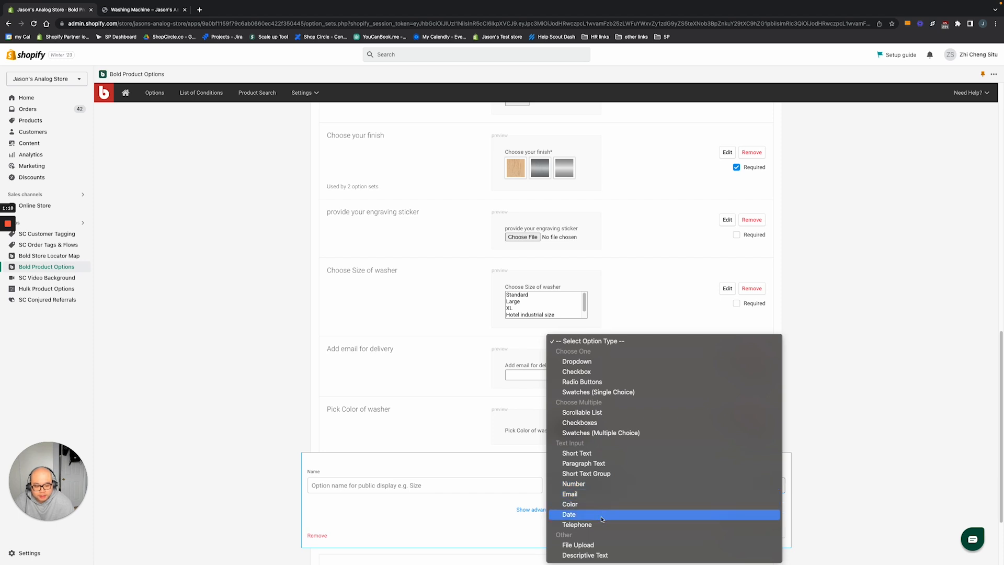
mouse_move(604, 525)
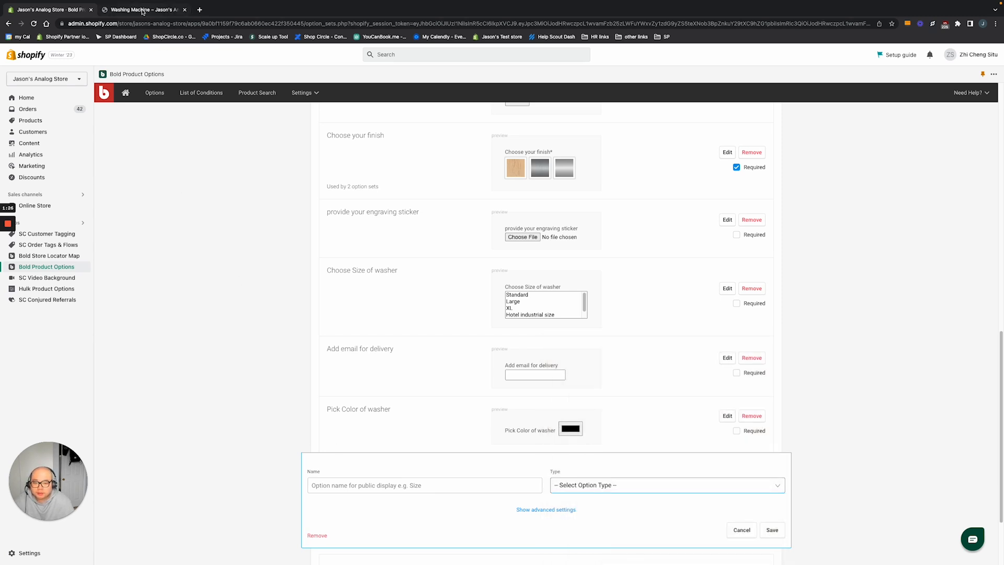
Switch to the live Washing Machine tab and scroll through its custom options
left_click(141, 10)
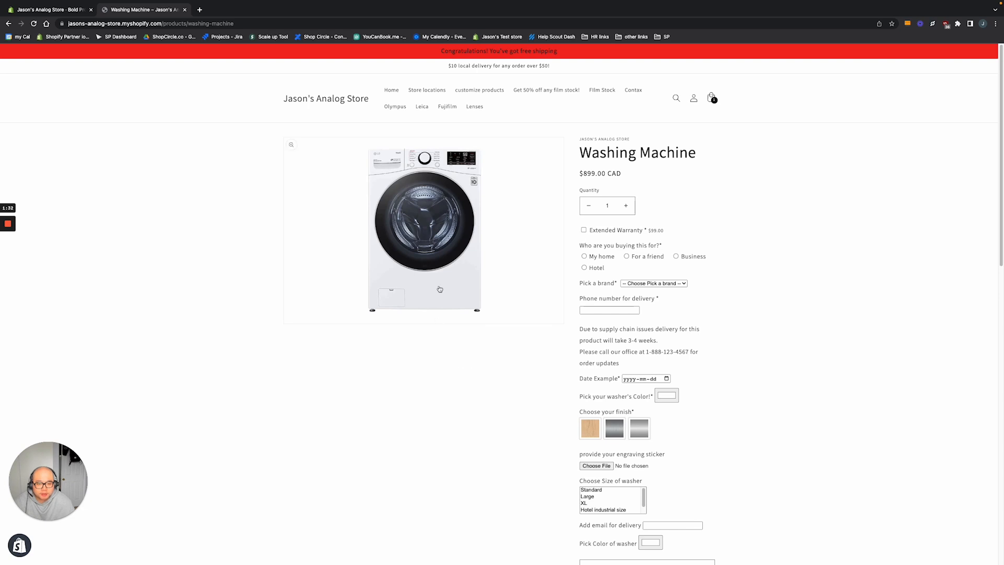
mouse_move(541, 199)
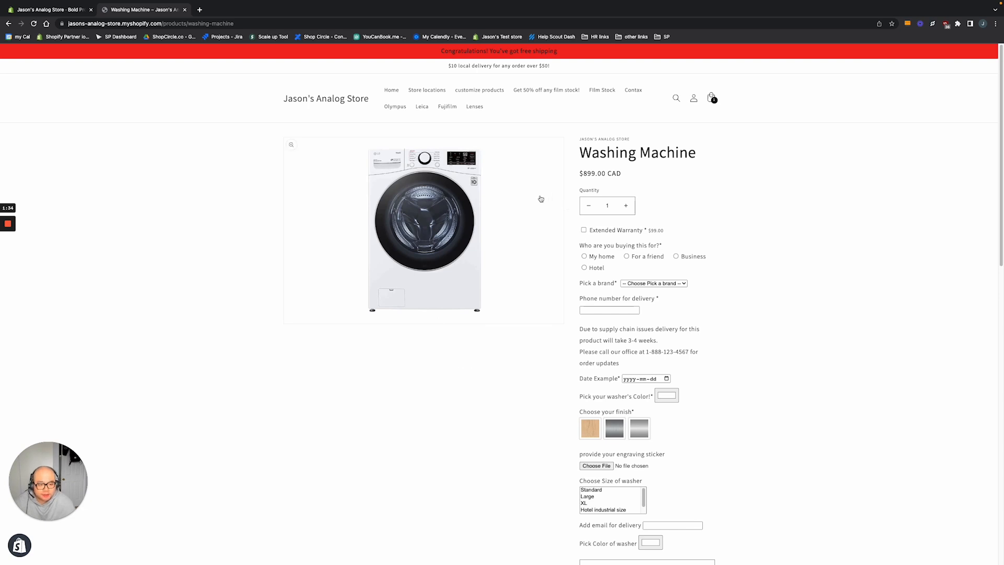
mouse_move(456, 353)
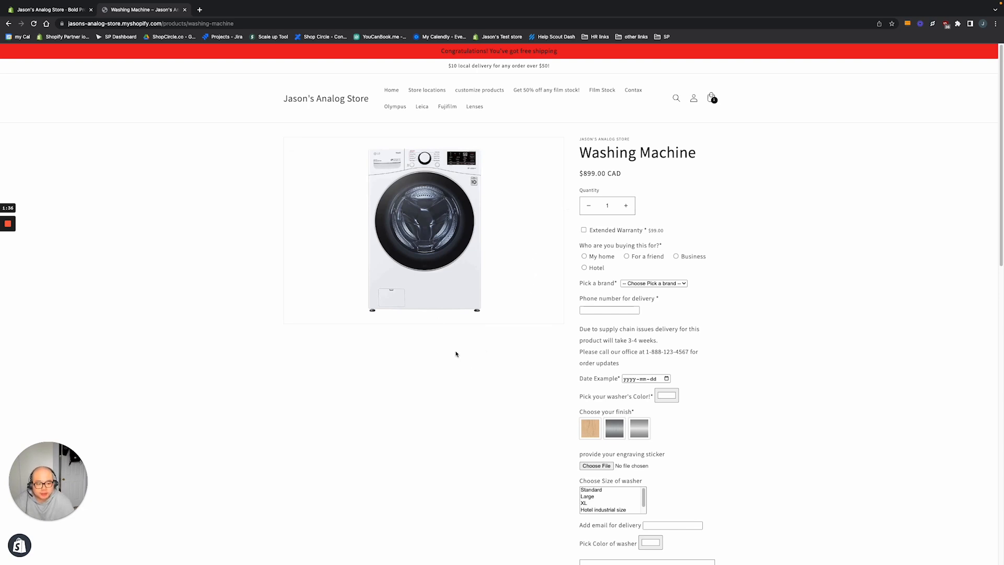
scroll("down", 3)
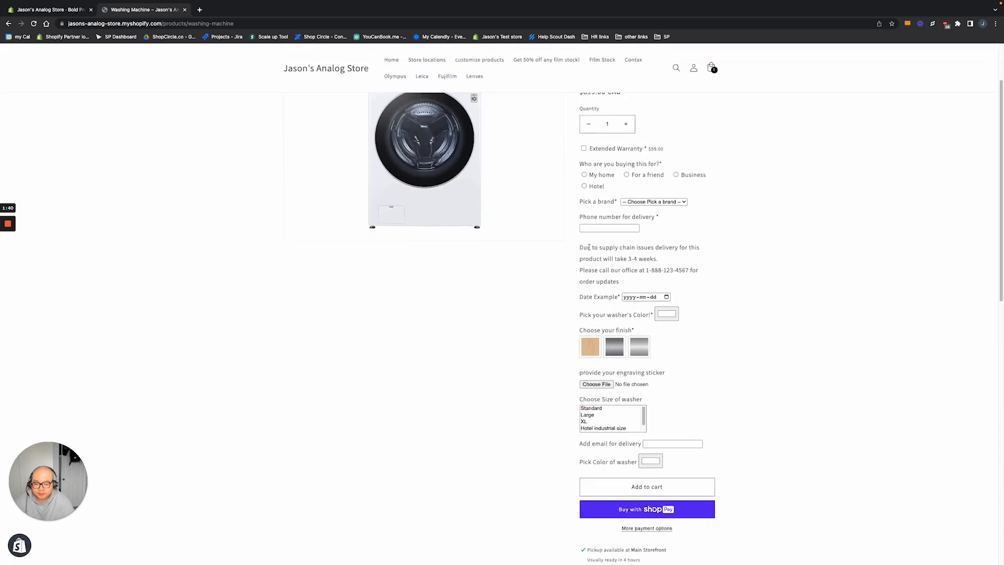
scroll("up", 3)
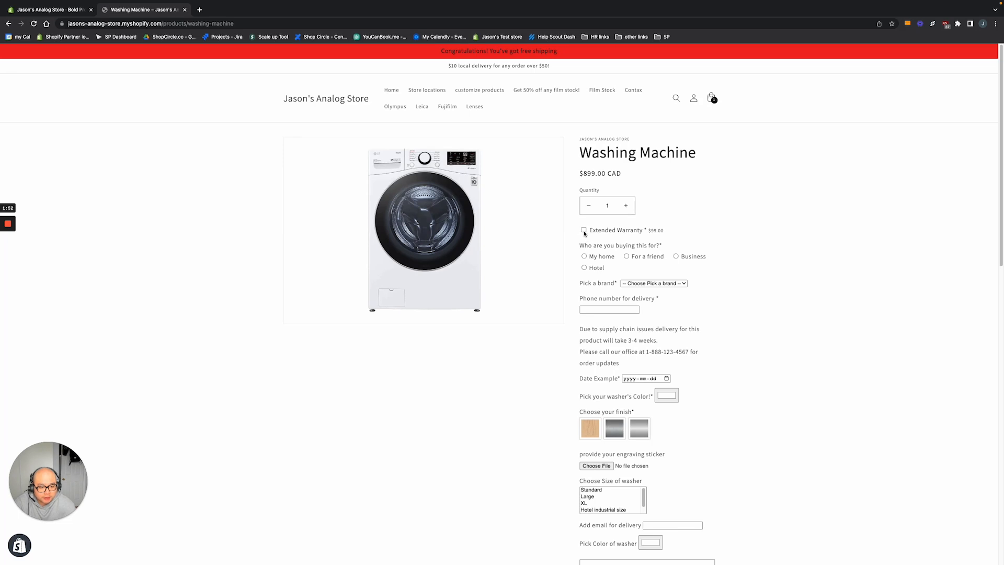
left_click(584, 230)
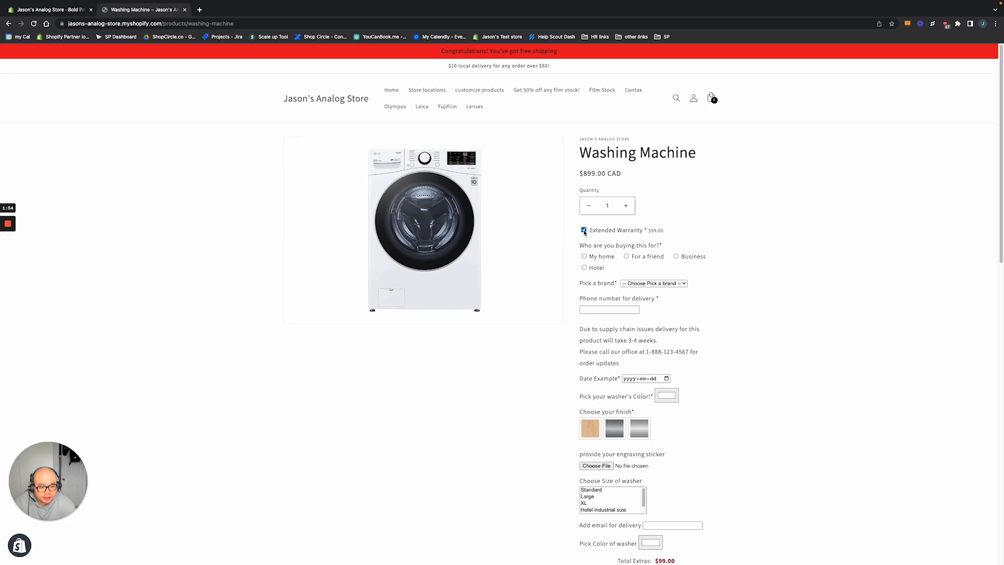
left_click(584, 230)
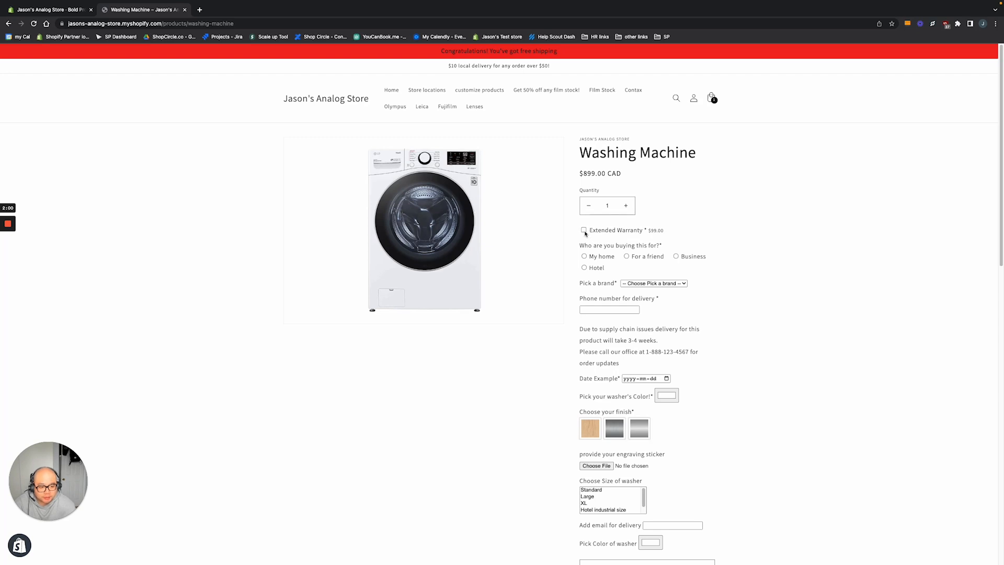
left_click(584, 230)
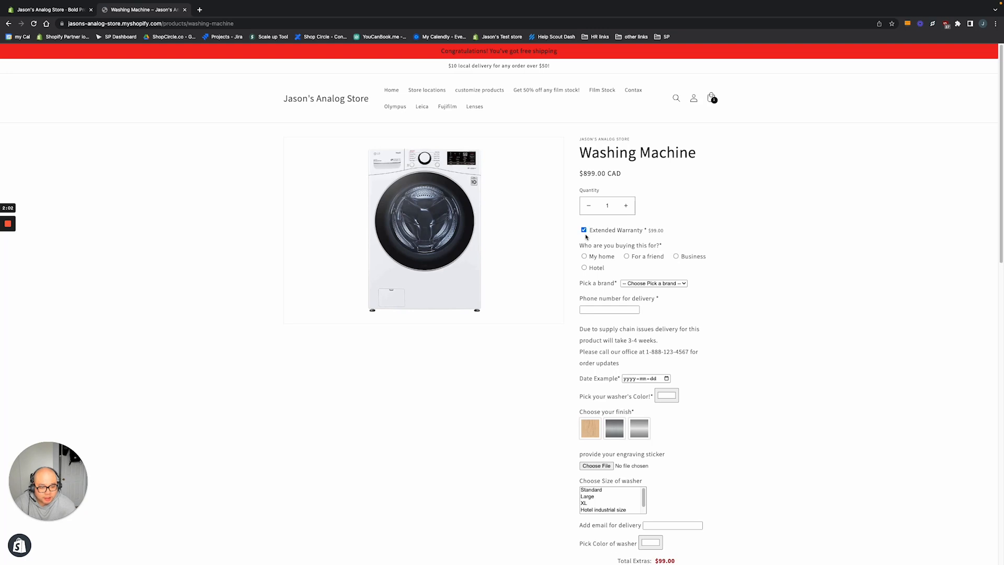
left_click(584, 230)
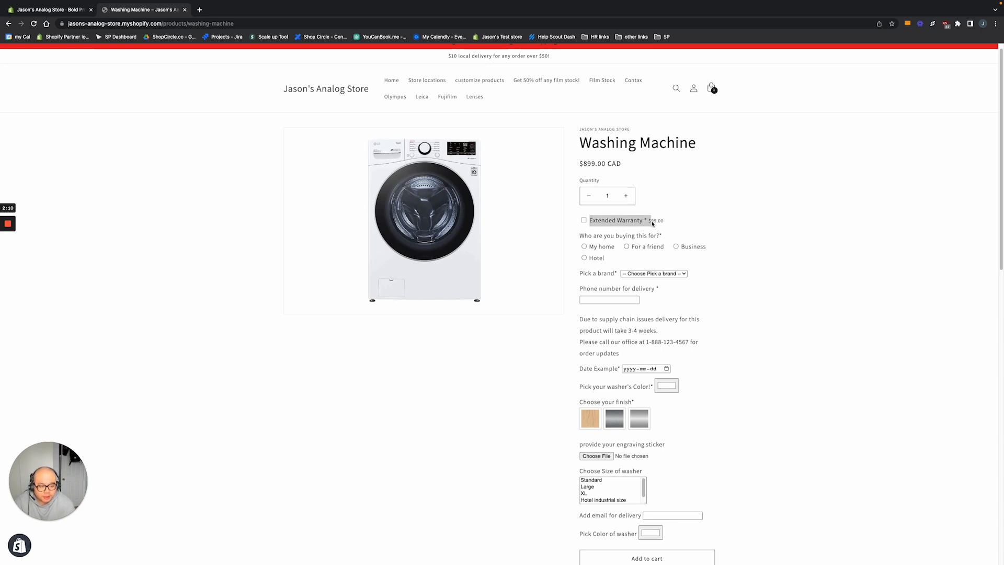
left_click(584, 220)
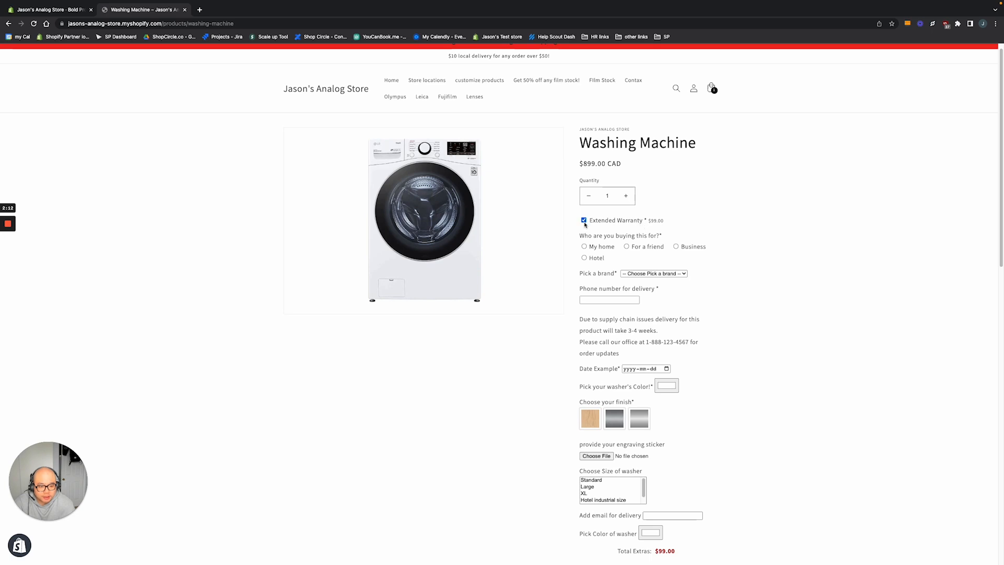
left_click(583, 221)
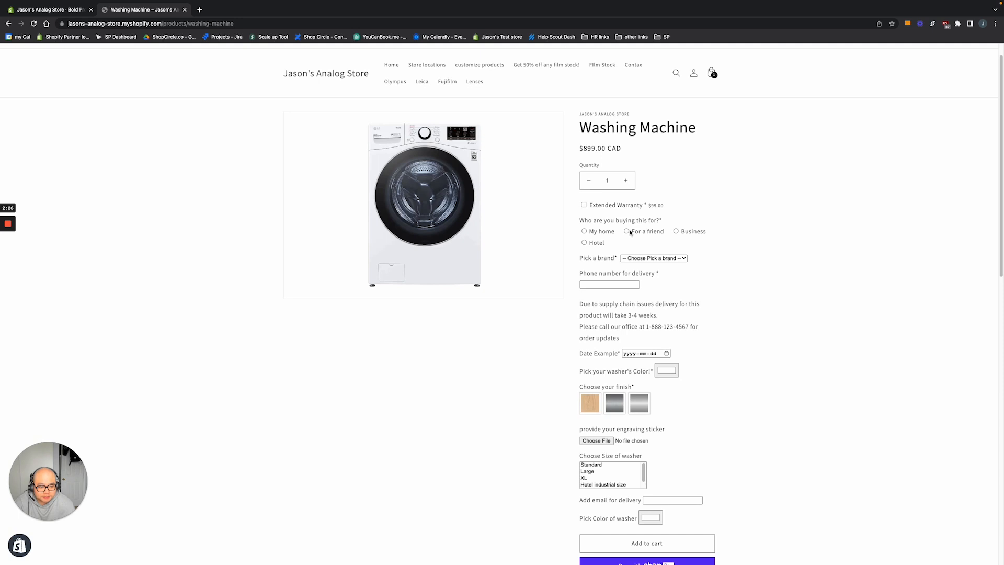
Cycle the buyer-type answers through Hotel, My home, For a friend and Business
left_click(585, 242)
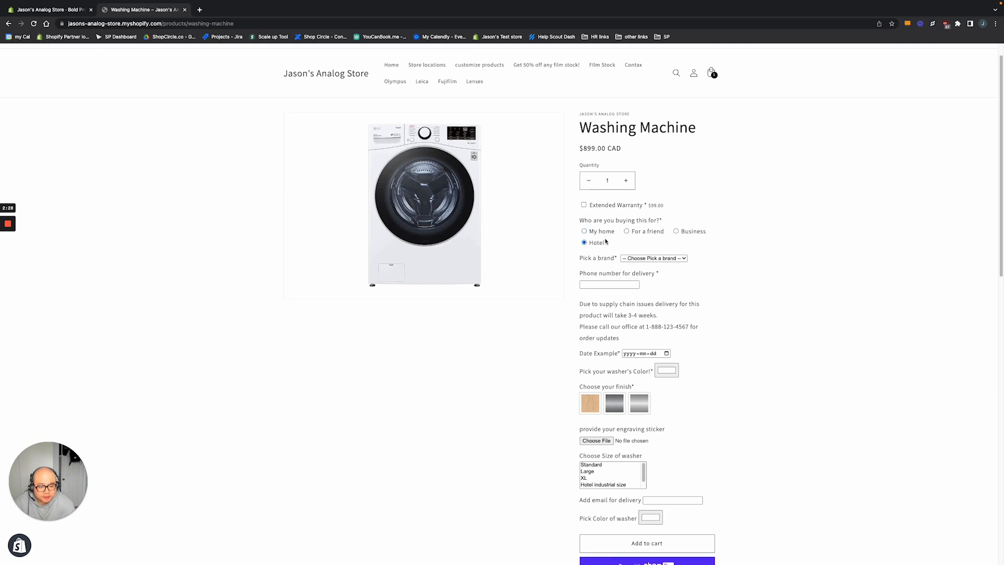
left_click(584, 231)
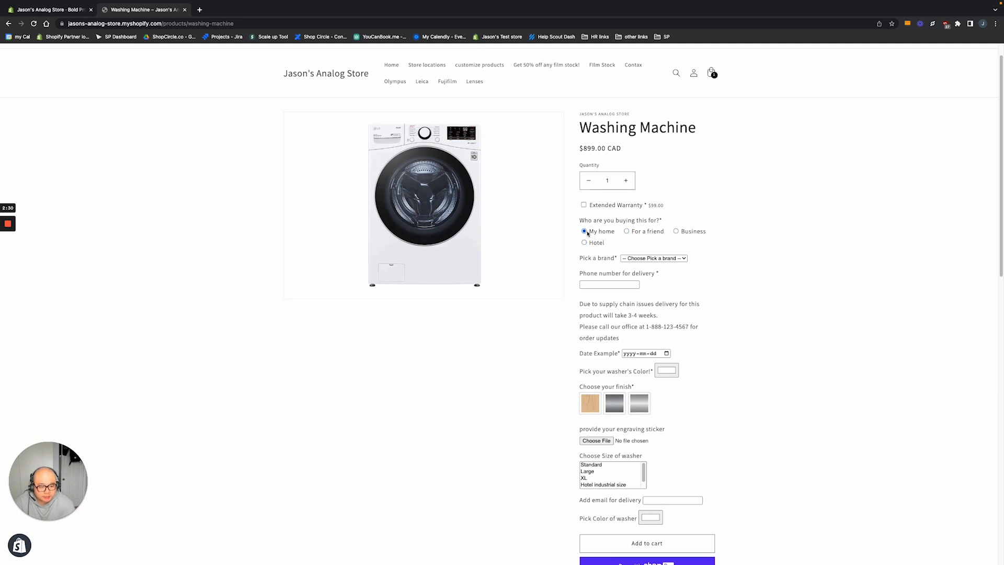
left_click(626, 231)
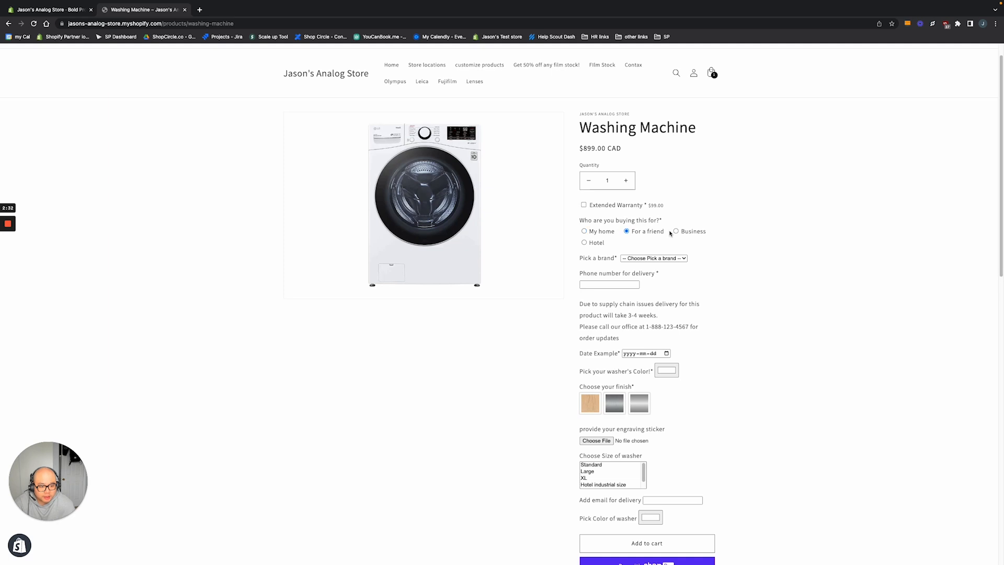
left_click(675, 231)
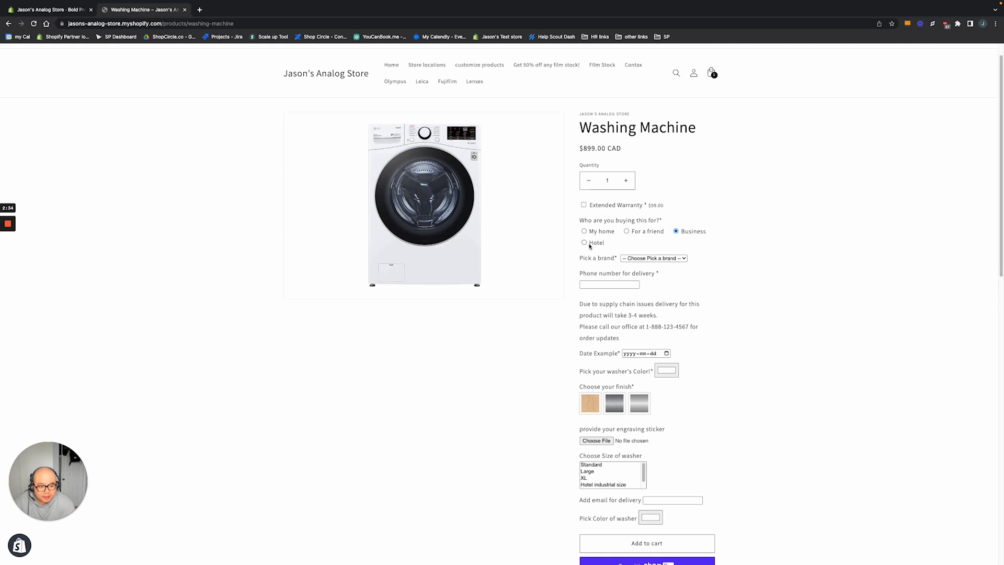
left_click(584, 231)
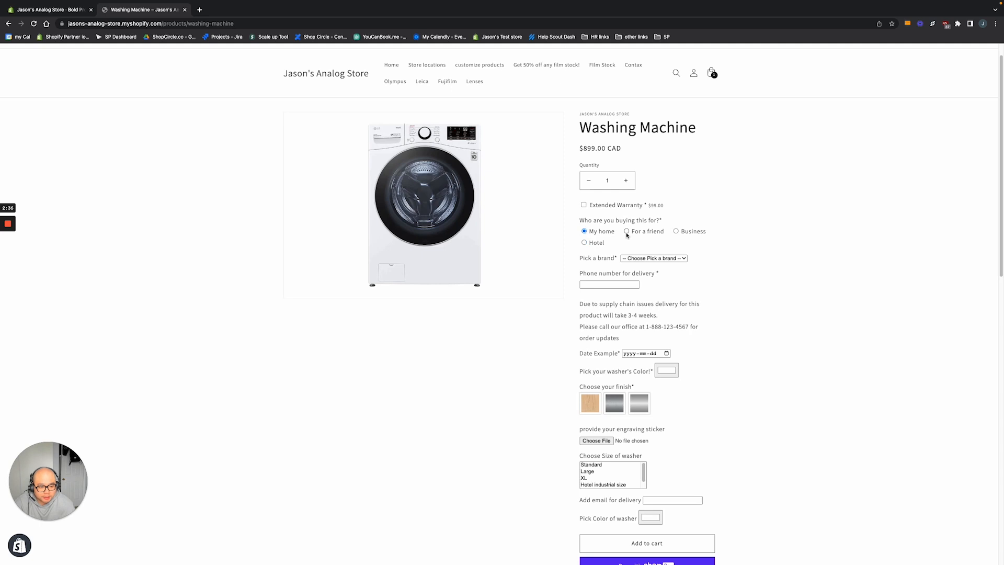
left_click(628, 231)
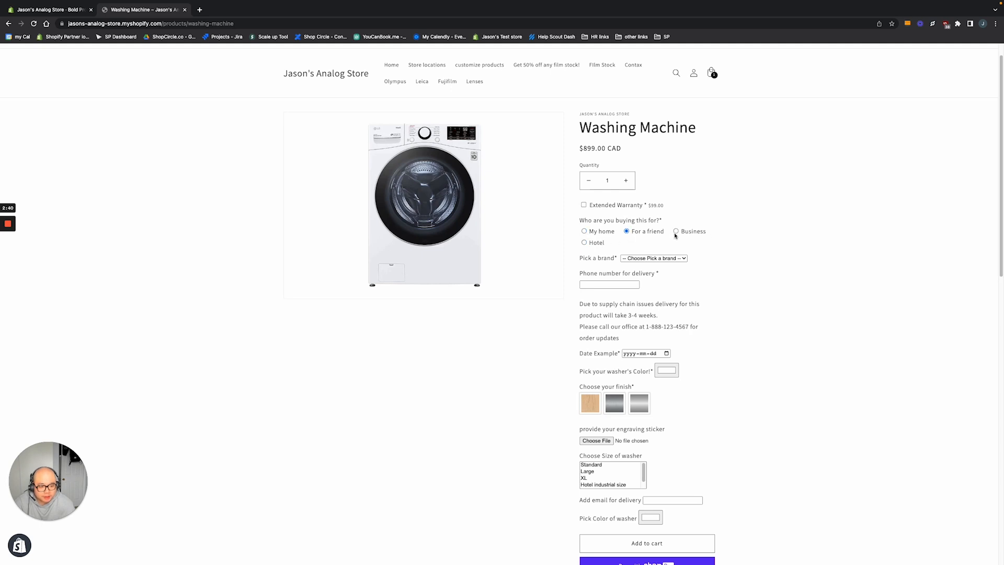
left_click(584, 231)
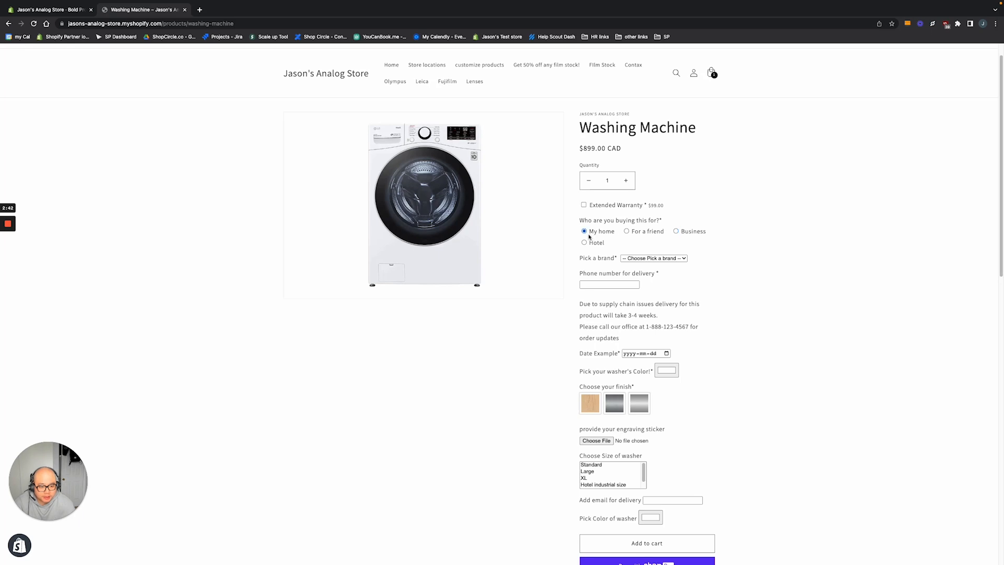
Settle the answer on My home and open the Pick a brand dropdown
left_click(584, 243)
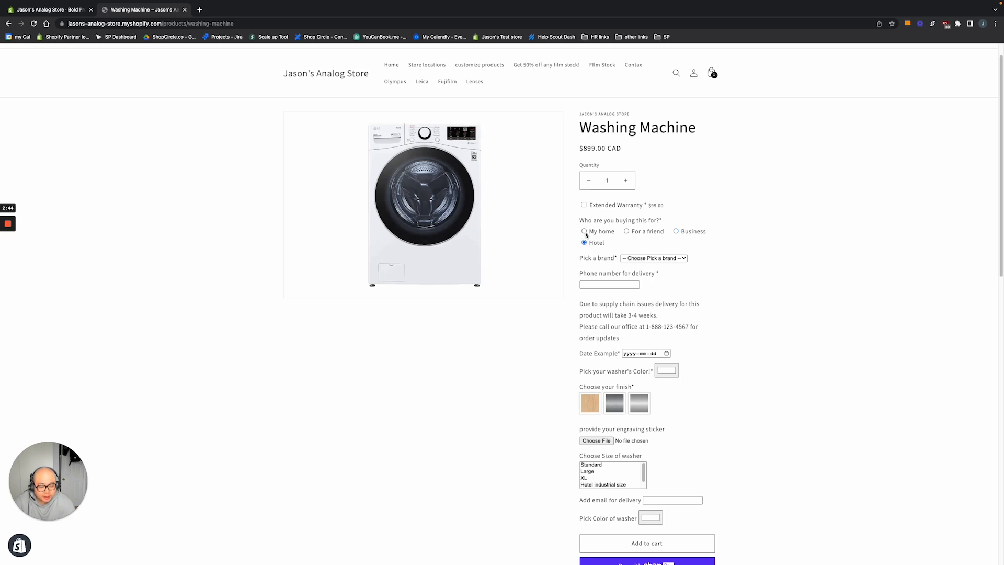
left_click(584, 231)
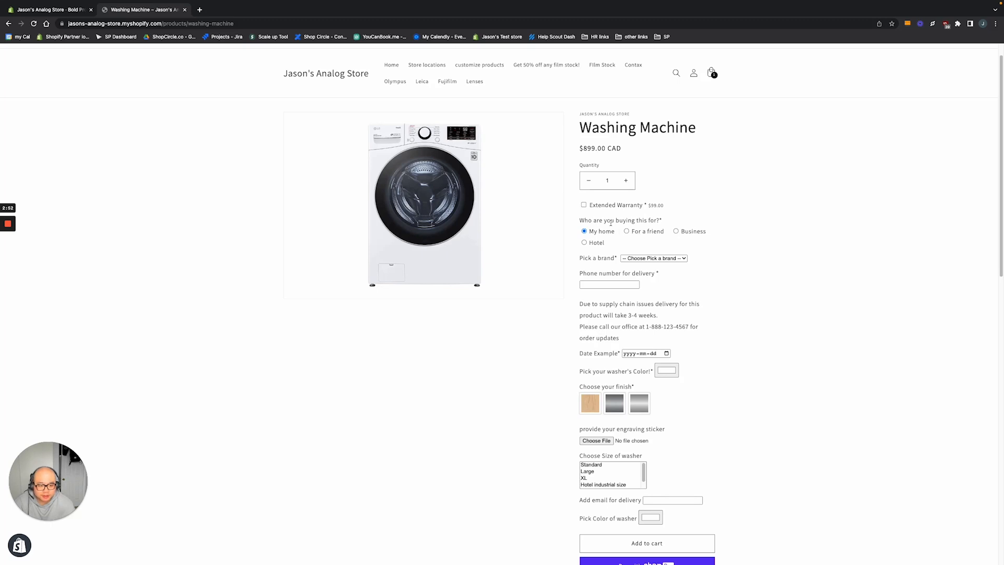
scroll("down", 3)
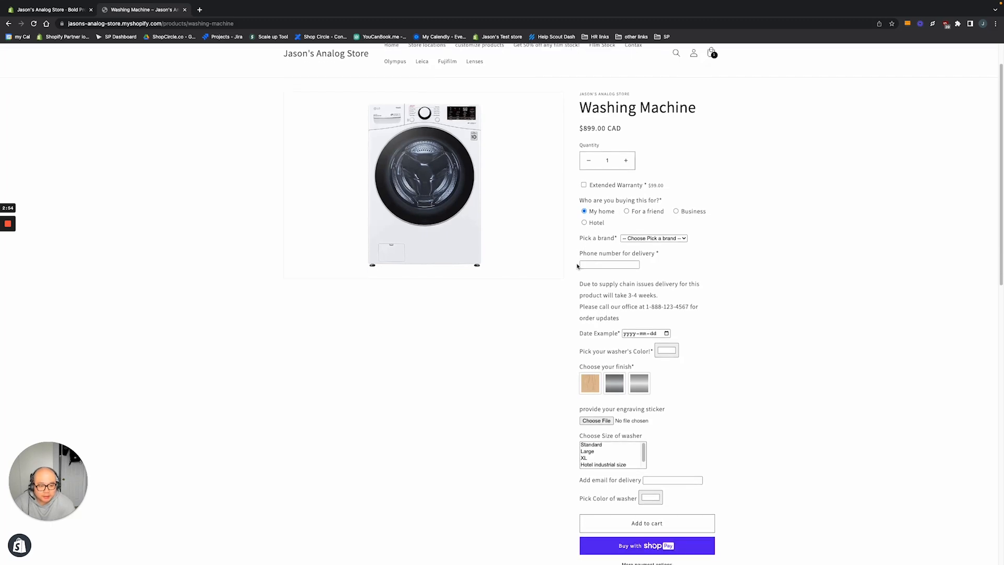
left_click(654, 238)
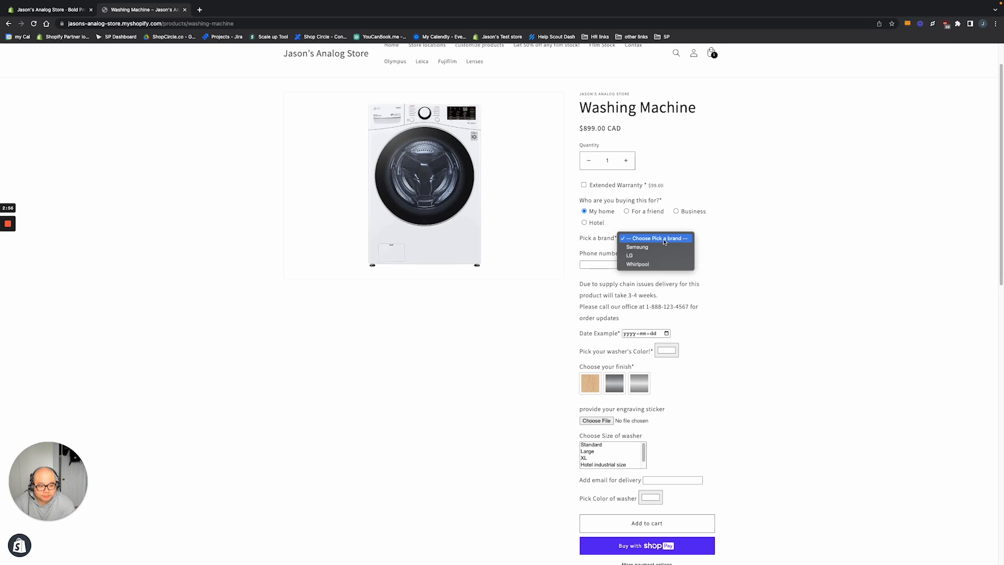
left_click(655, 238)
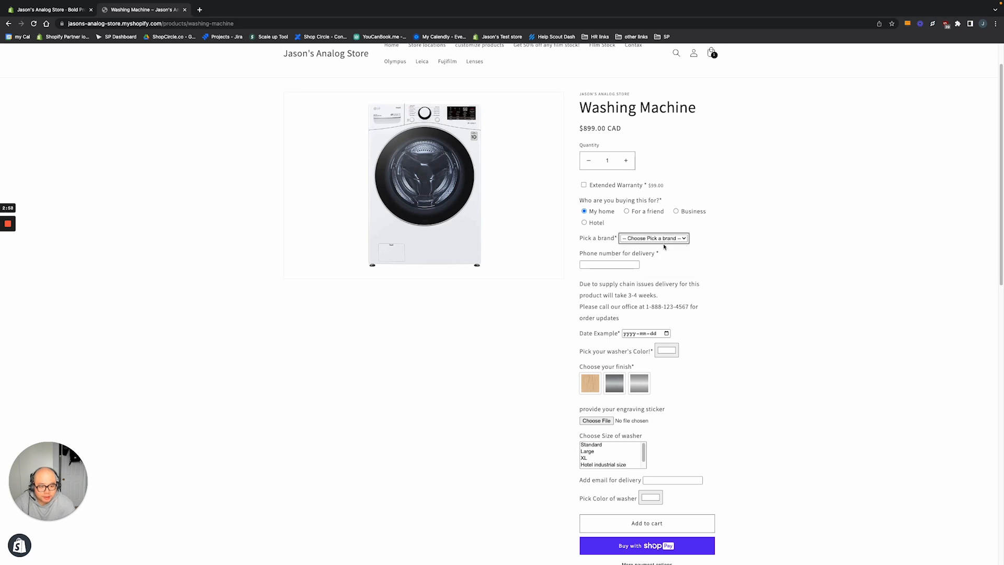
left_click(653, 238)
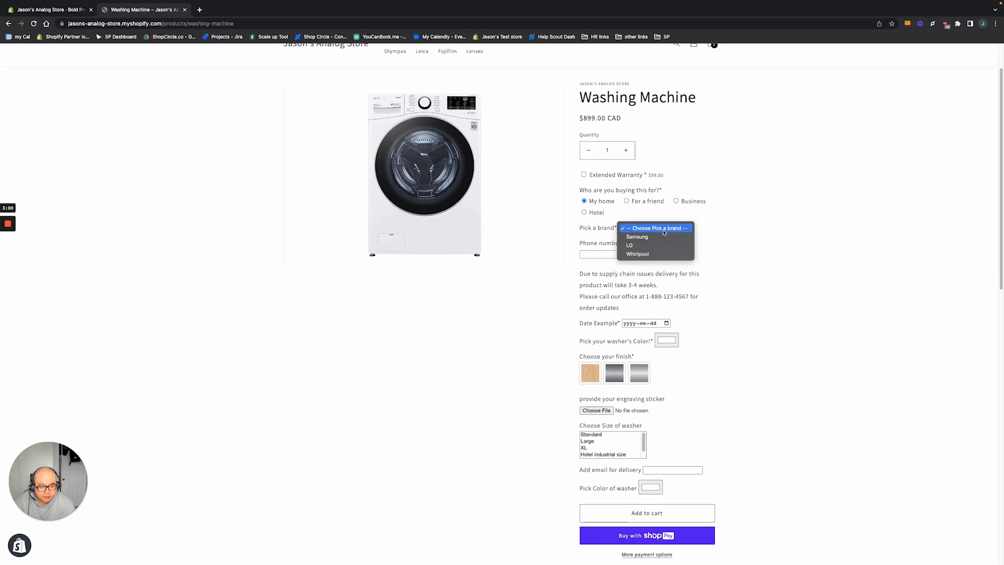
mouse_move(660, 242)
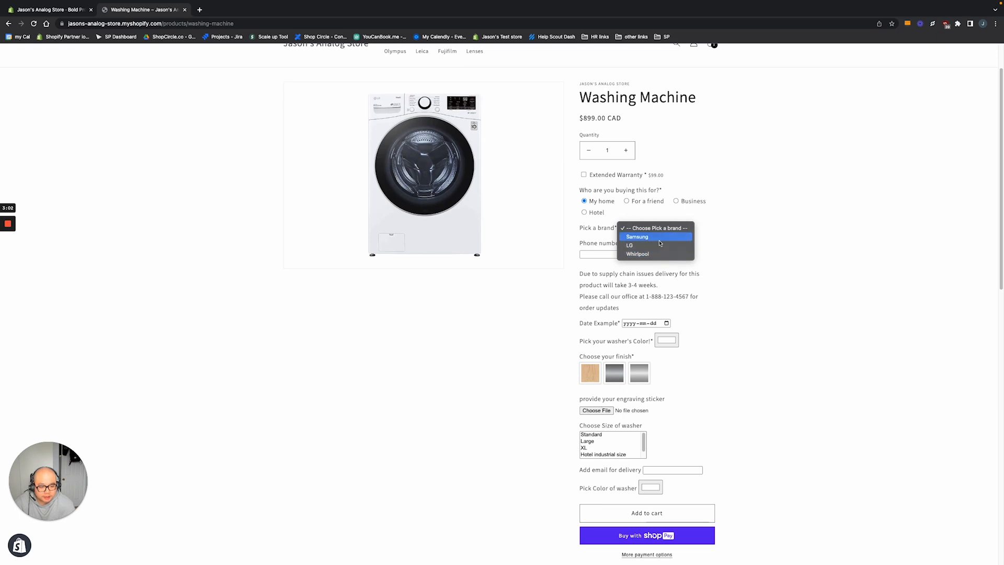
left_click(654, 228)
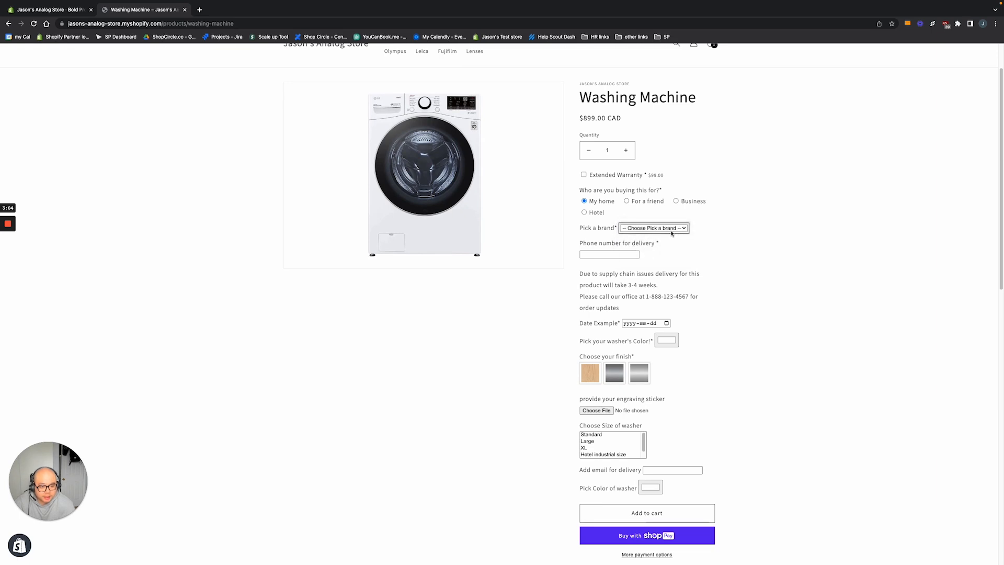
left_click(653, 228)
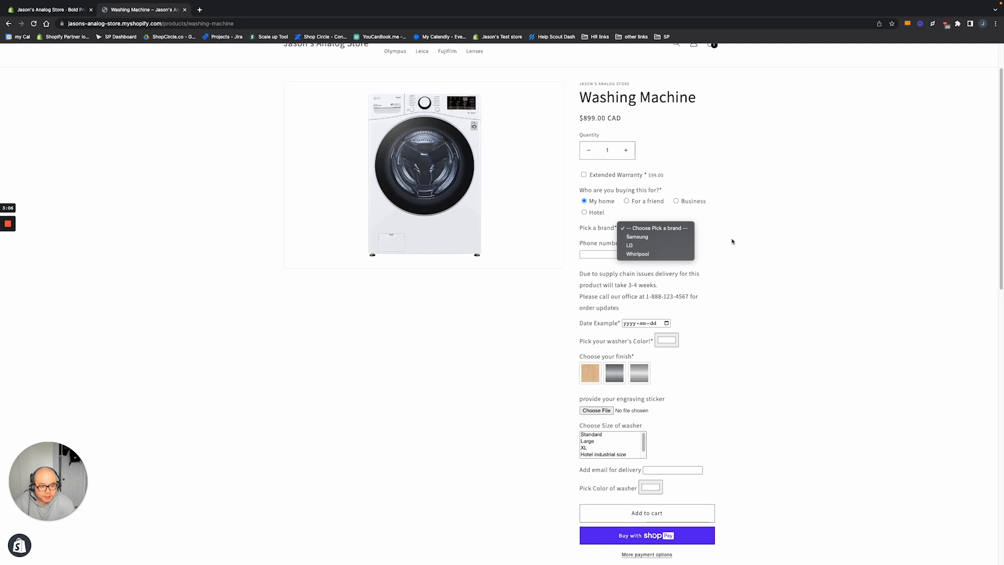
left_click(654, 228)
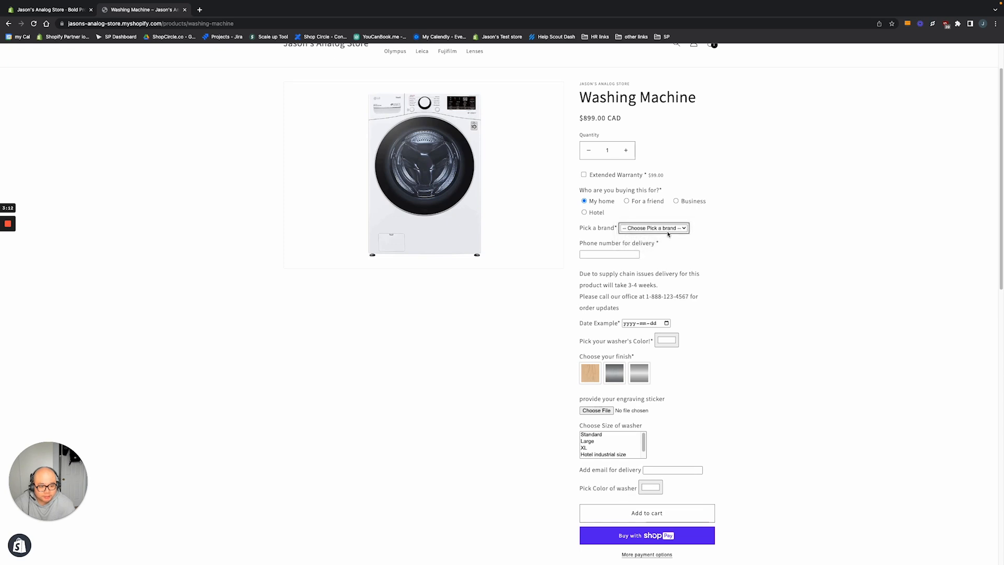
left_click(653, 228)
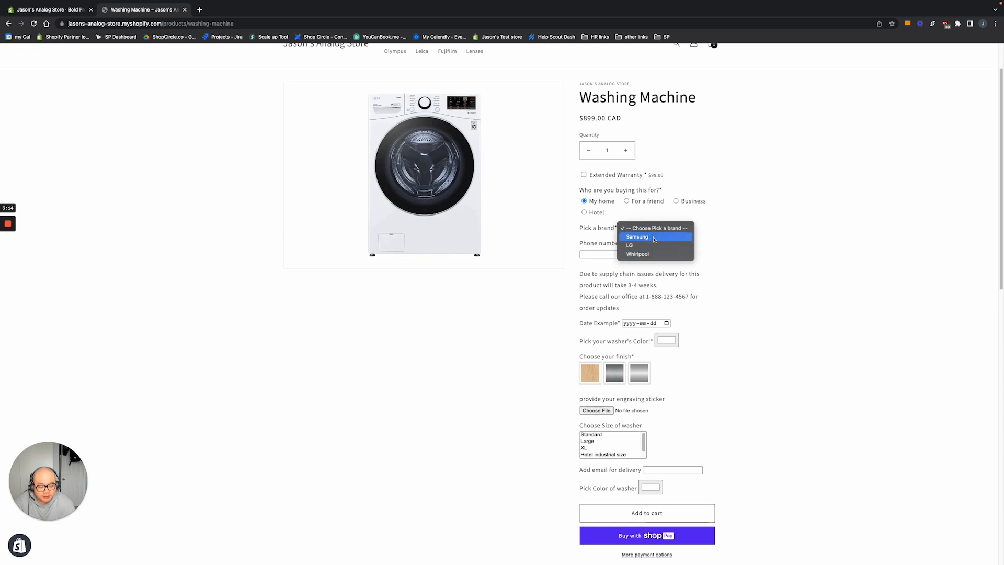
mouse_move(726, 247)
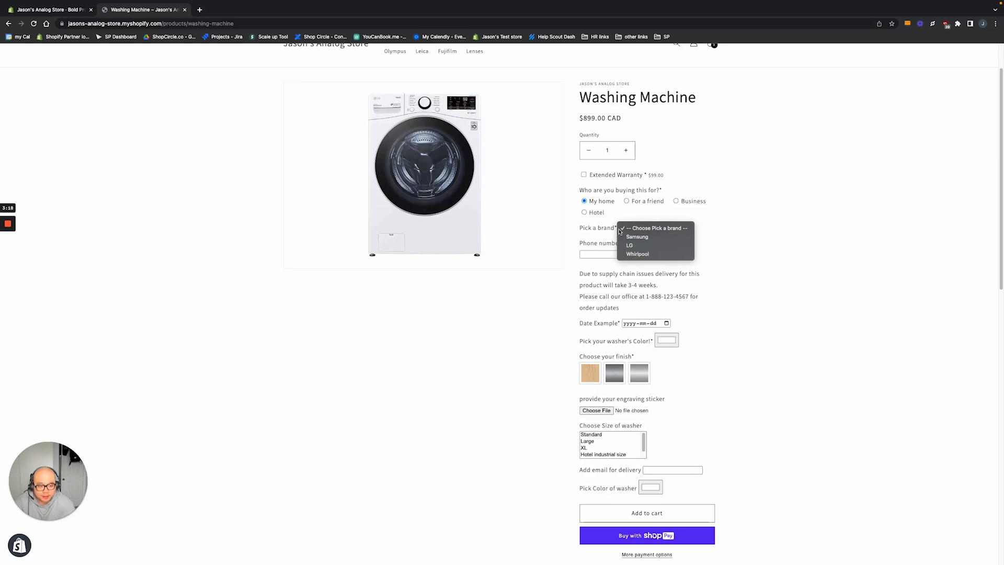
left_click(654, 228)
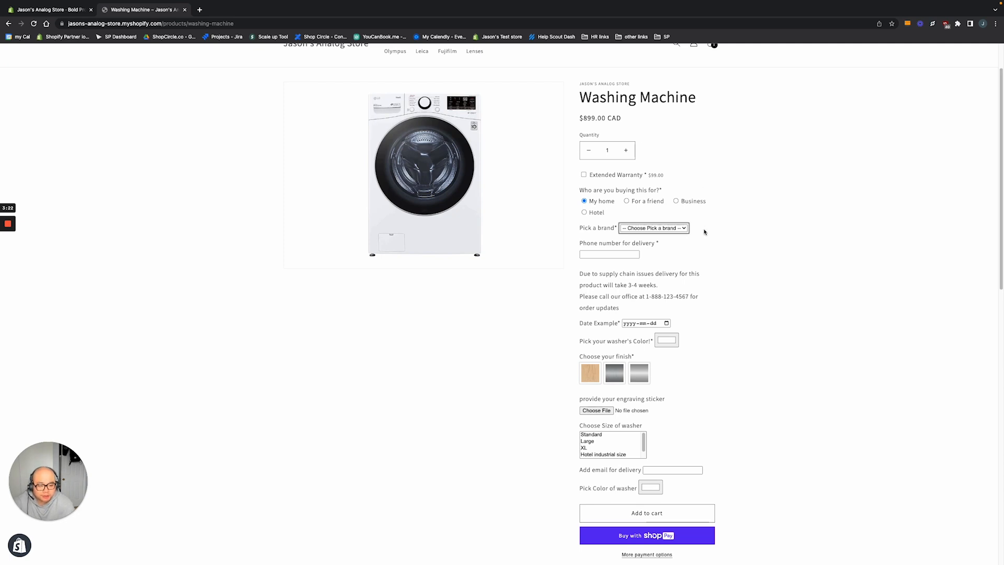
mouse_move(691, 252)
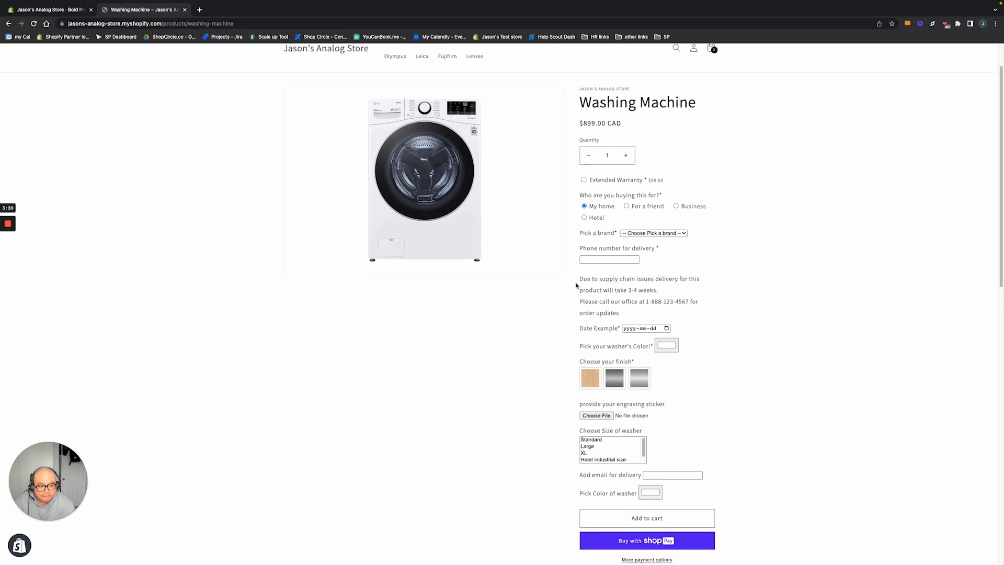
Enter 4165 as the delivery phone number
scroll("down", 3)
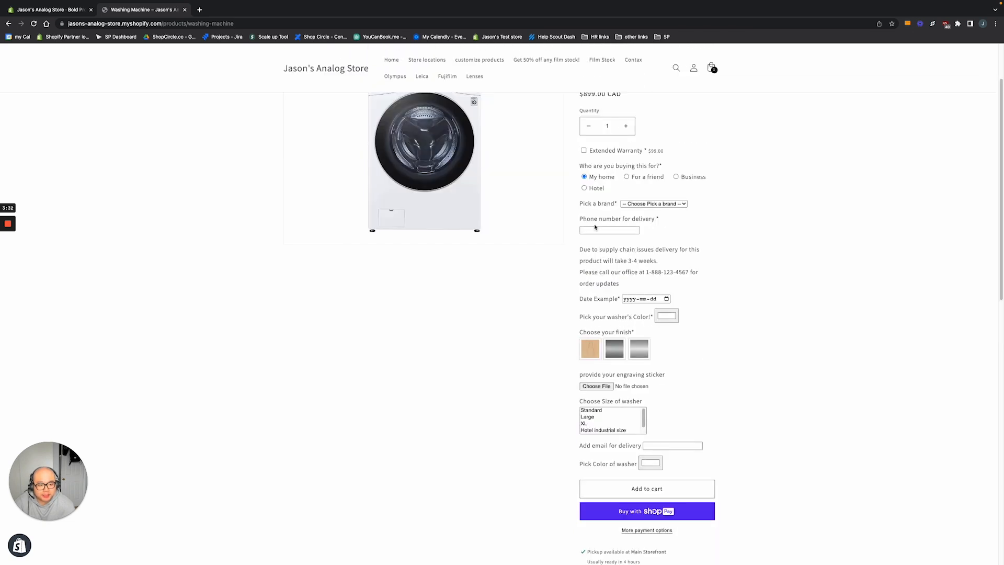
left_click(610, 229)
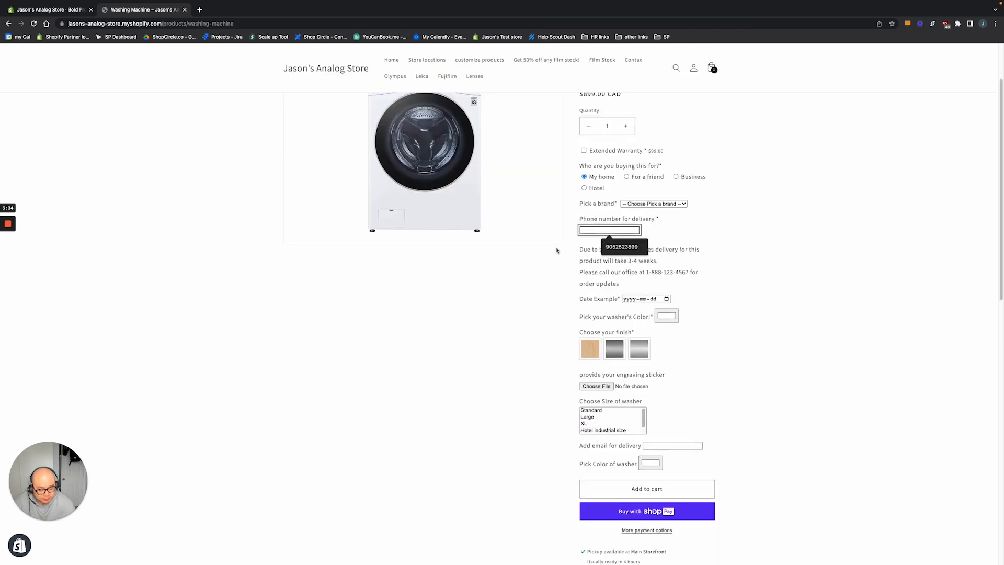
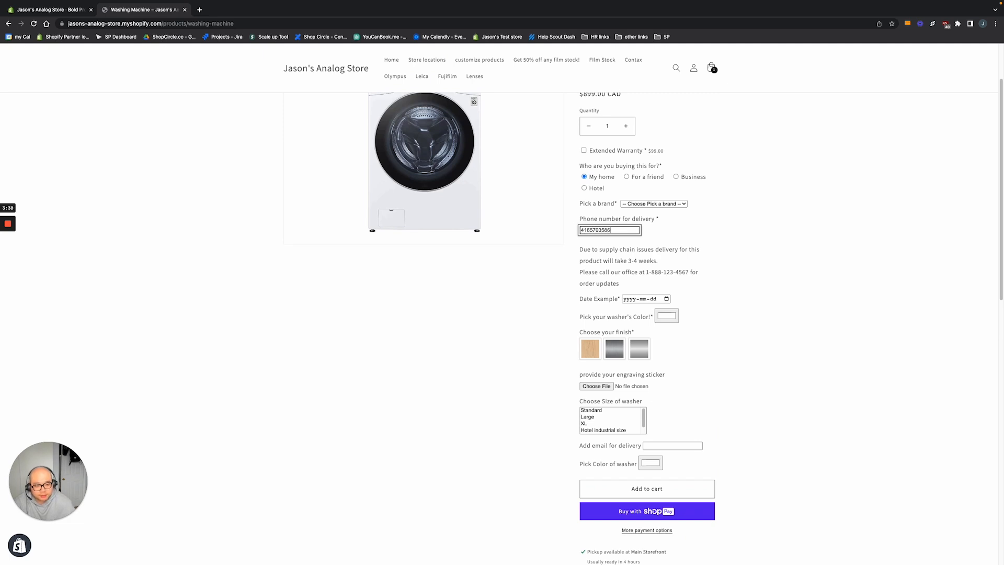
Submit Add to cart to show required errors, then enter 'dirfdfd' to flag the phone invalid
left_click(647, 489)
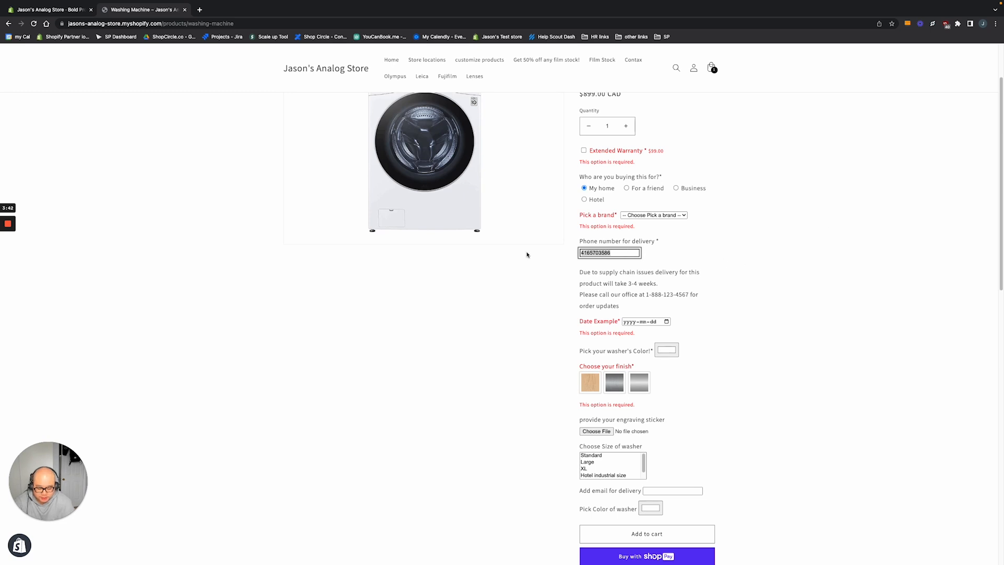
type("dirfdfd")
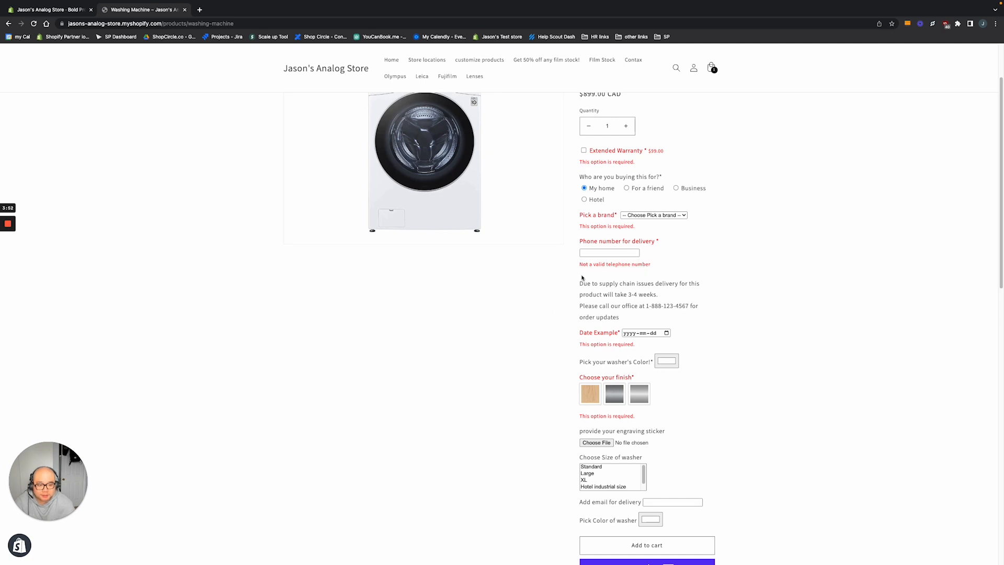
mouse_move(530, 283)
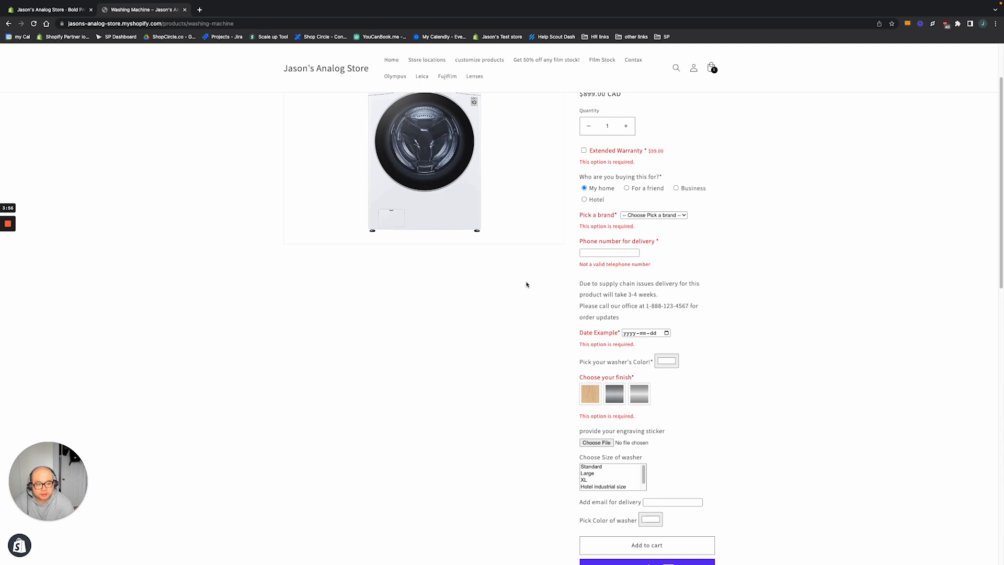
left_click(610, 243)
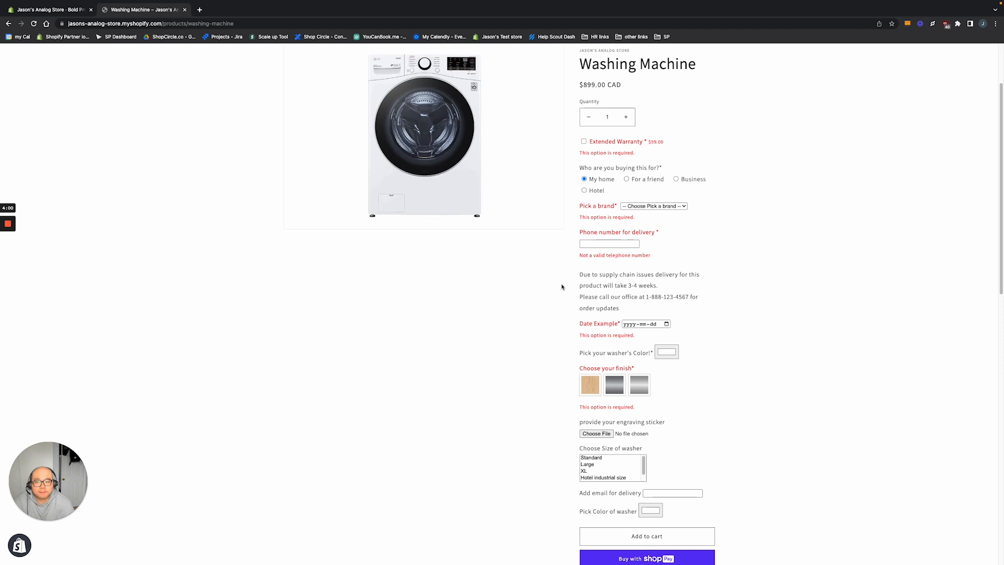
scroll("down", 3)
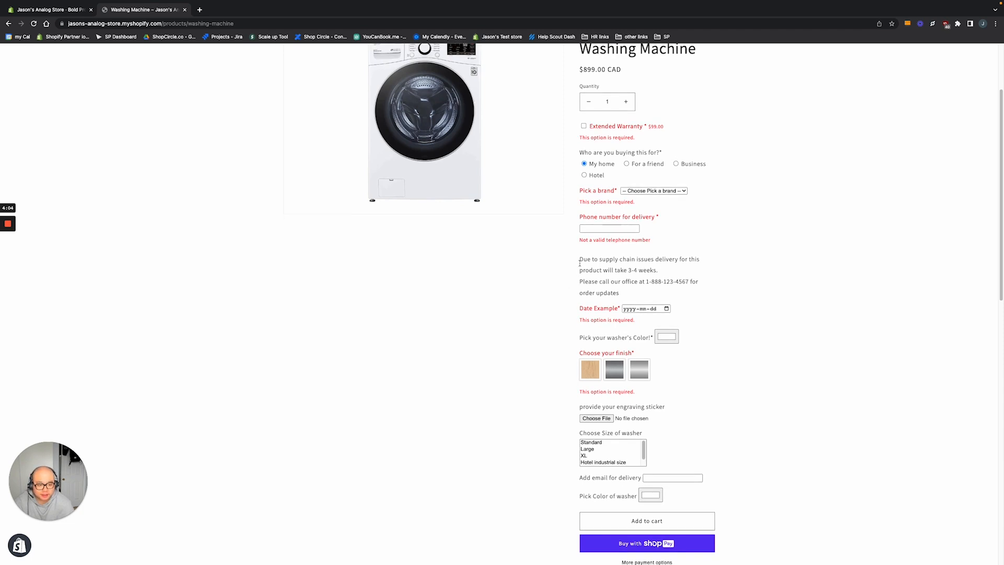
scroll("down", 3)
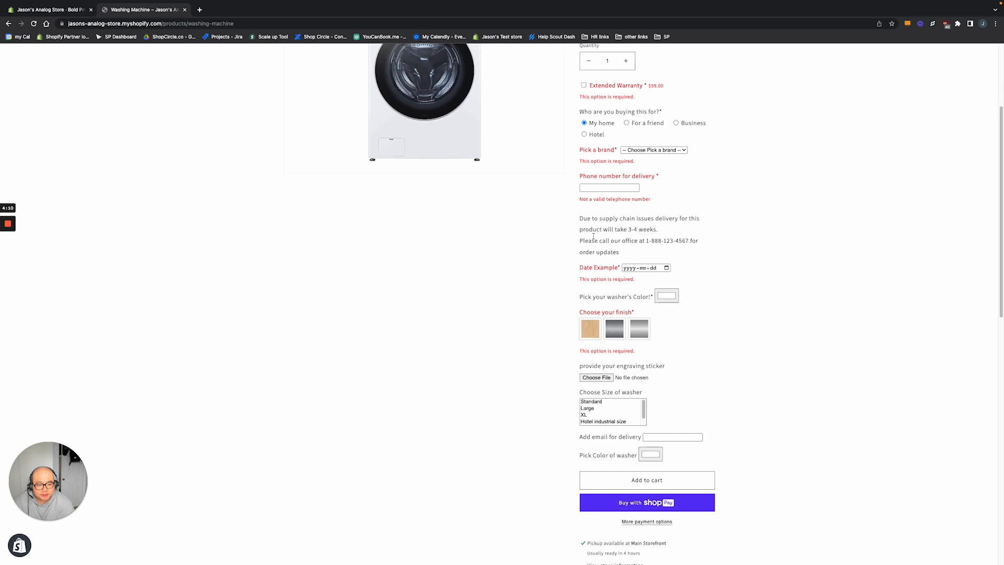
mouse_move(565, 236)
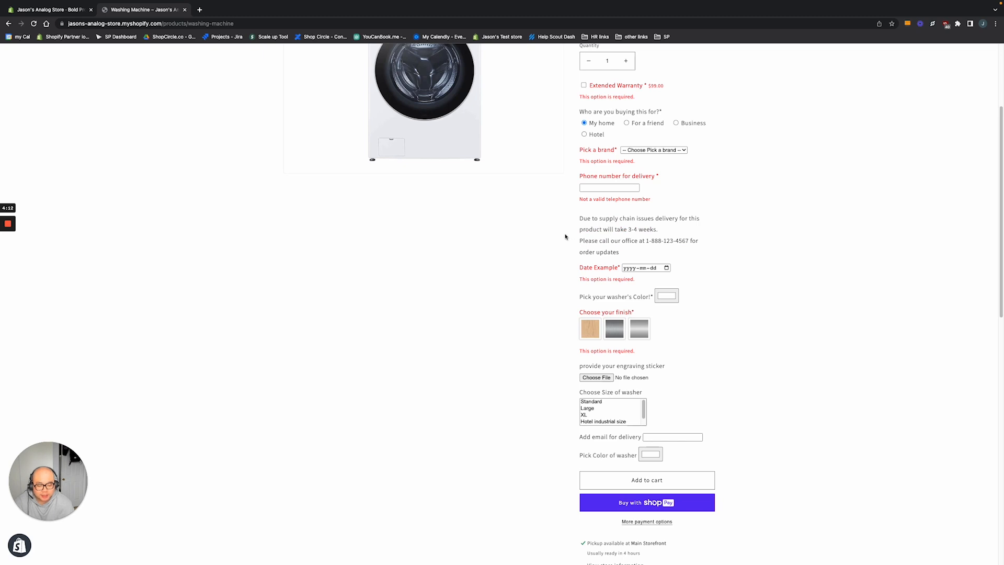
mouse_move(617, 236)
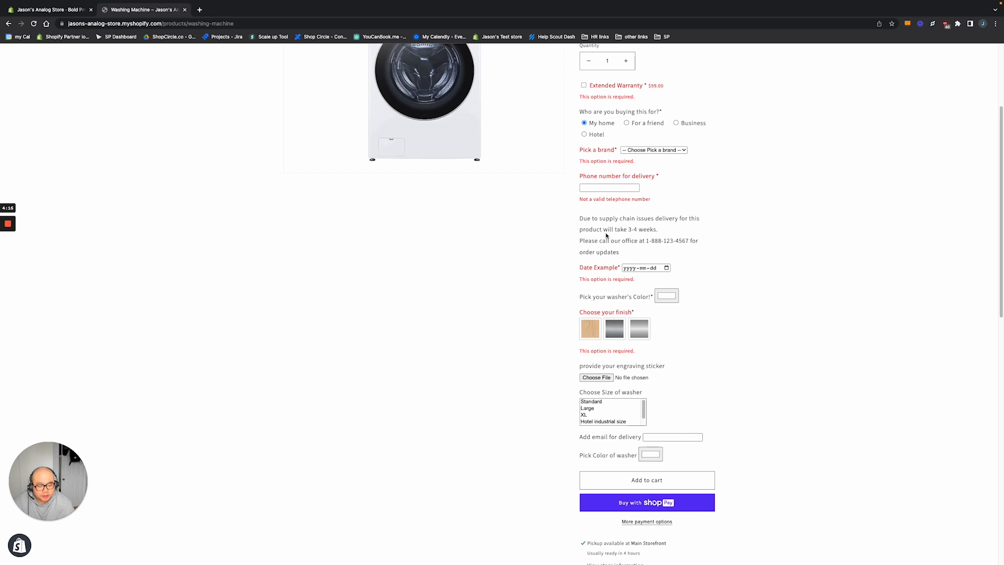
mouse_move(630, 241)
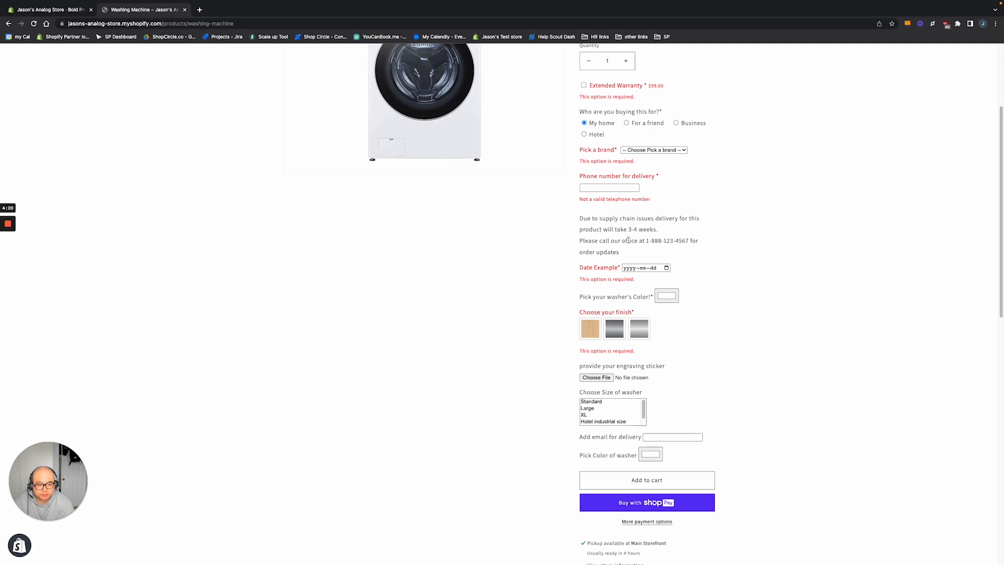
left_click_drag(579, 225, 619, 252)
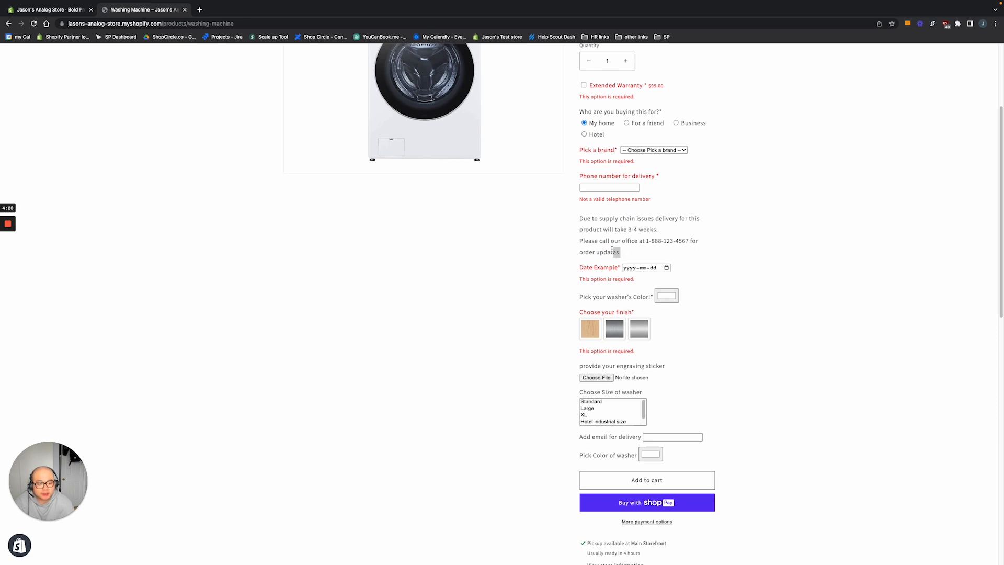
left_click_drag(579, 217, 620, 252)
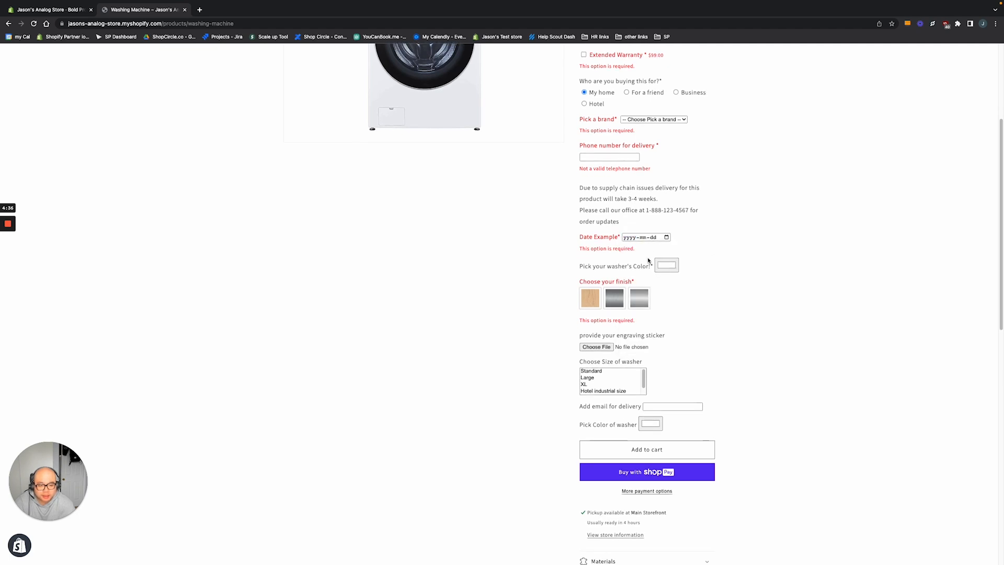
Browse the Date Example calendar months and pick 10 November 2022
left_click(666, 237)
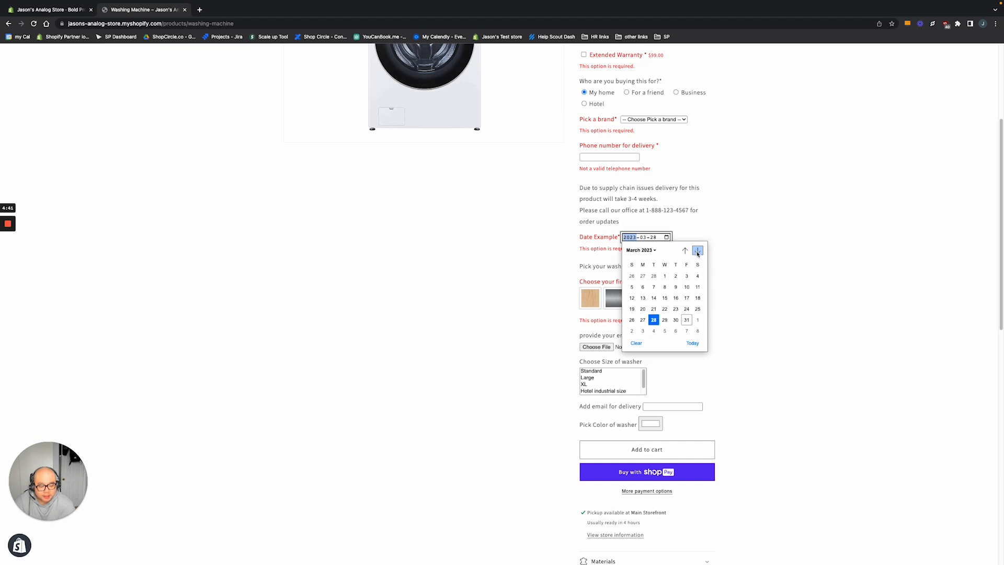
left_click(685, 251)
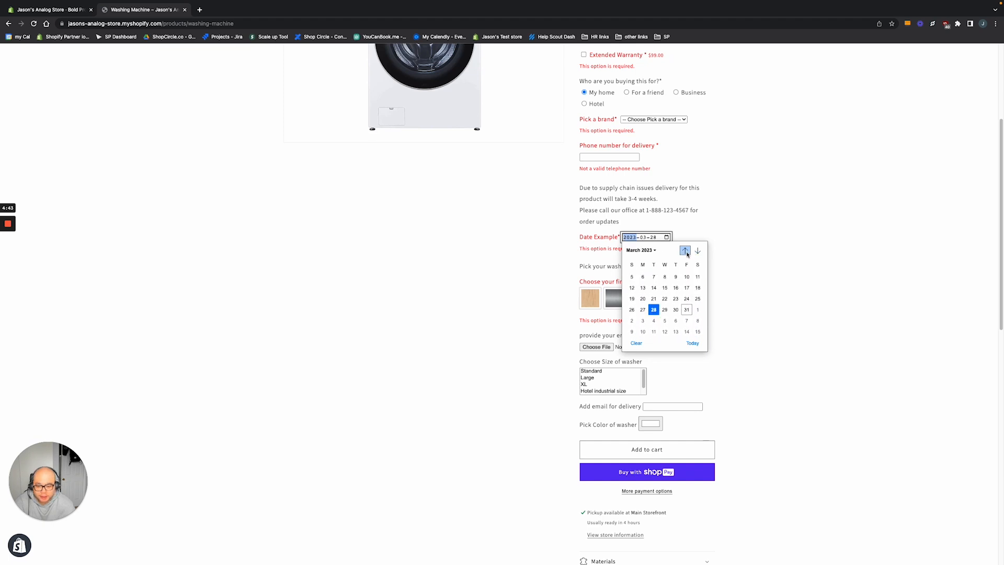
left_click(686, 250)
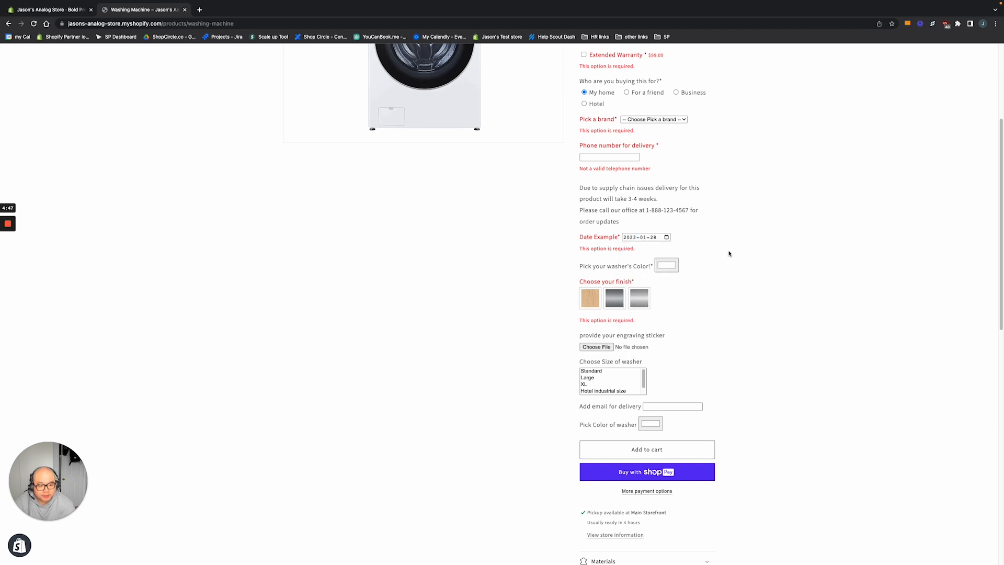
left_click(666, 237)
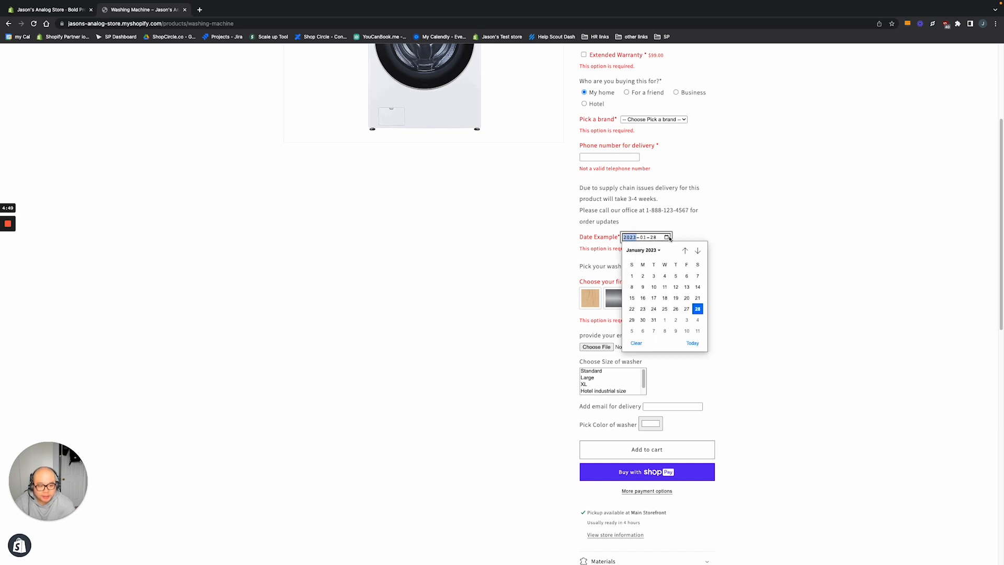
left_click(686, 251)
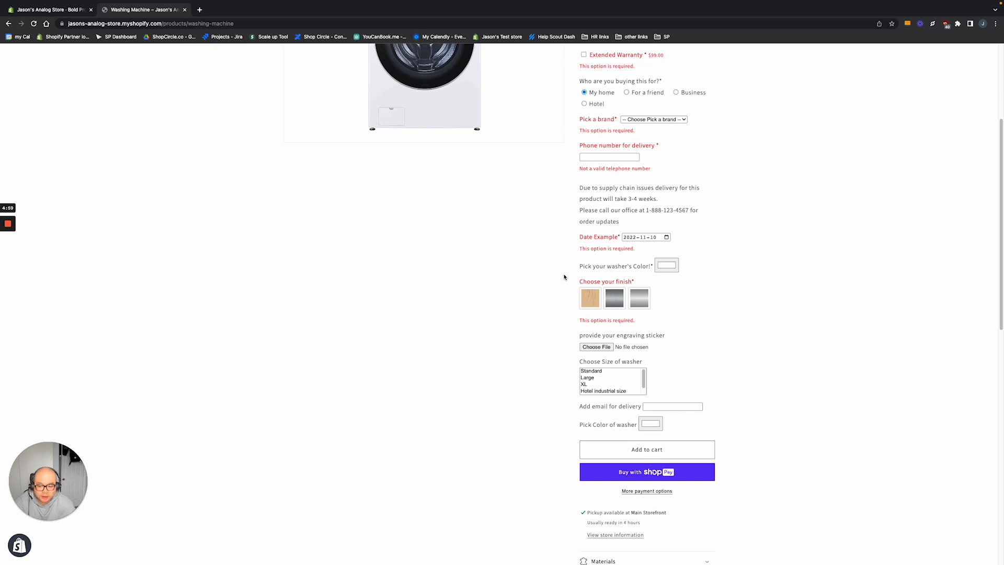
scroll("down", 3)
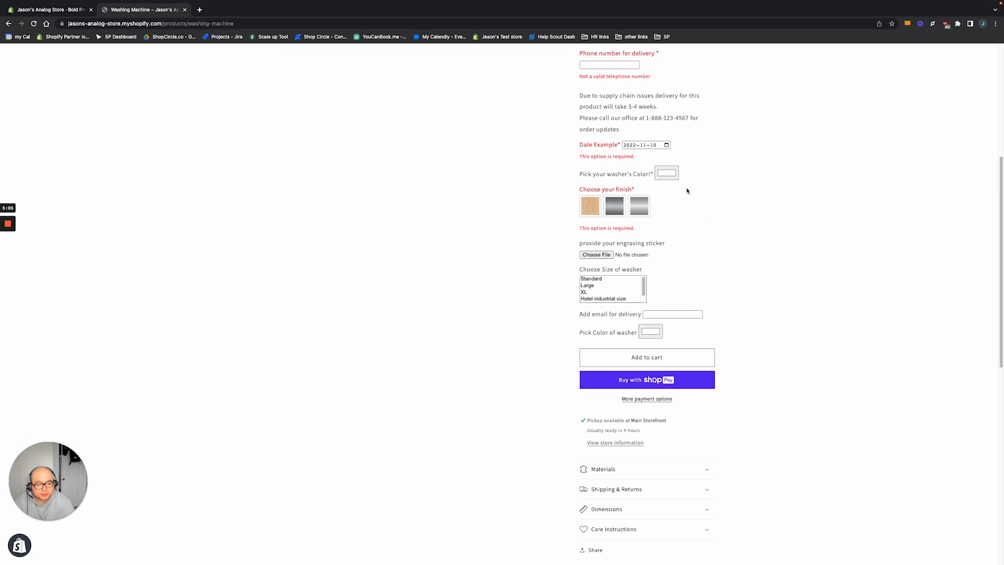
Set the washer Color swatch to blue using the picker's shade area and hue slider
left_click(667, 173)
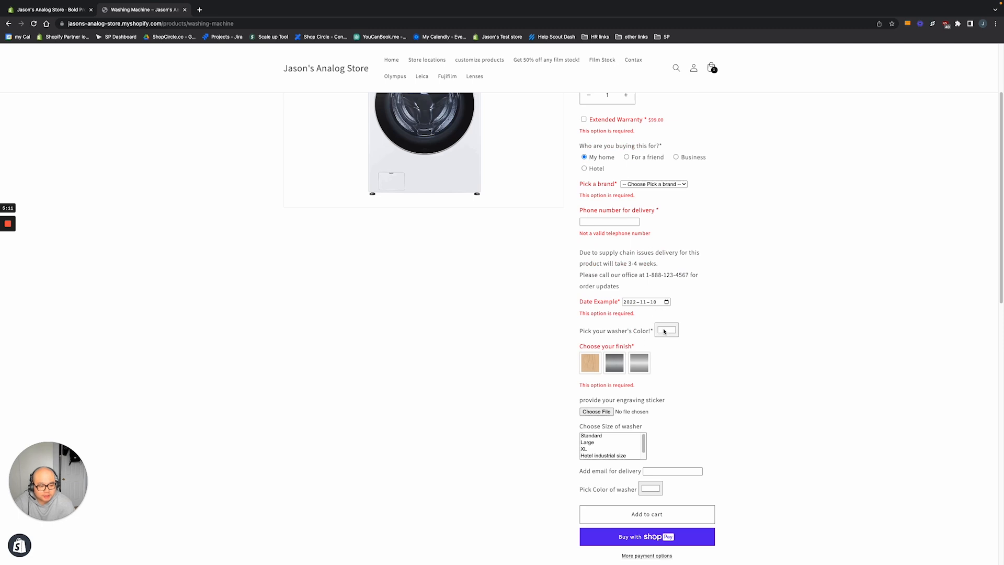
left_click(666, 330)
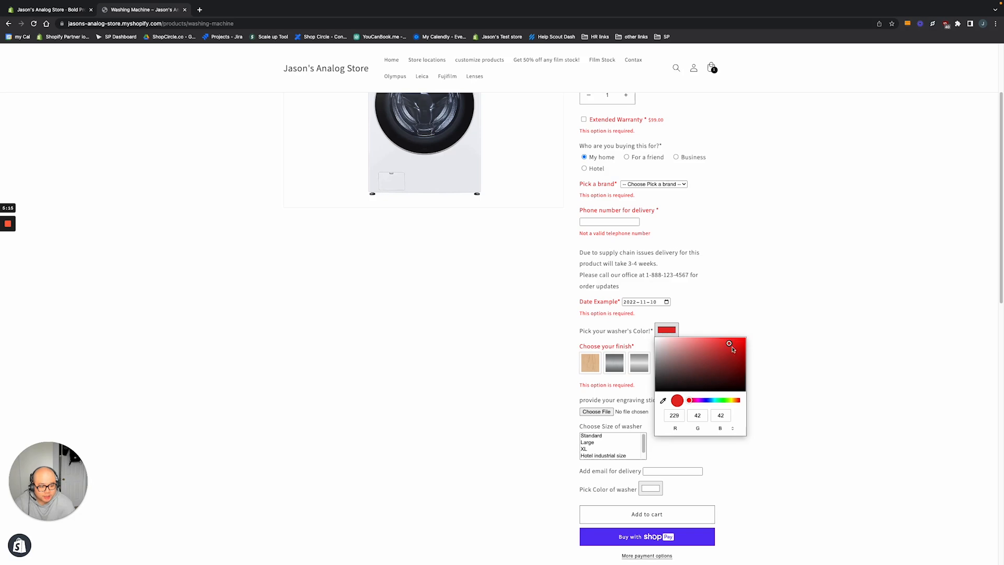
left_click_drag(729, 344, 705, 345)
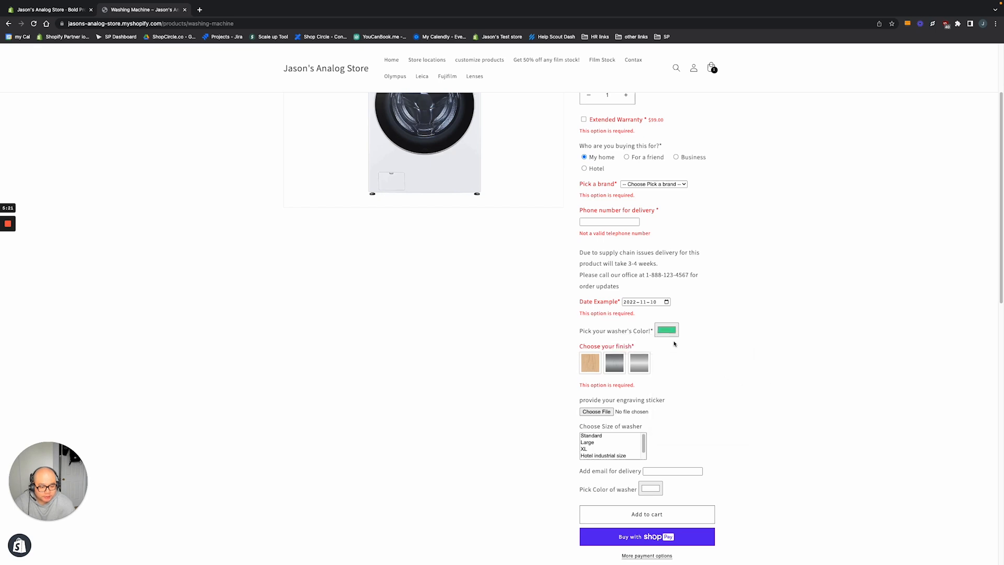
left_click(666, 331)
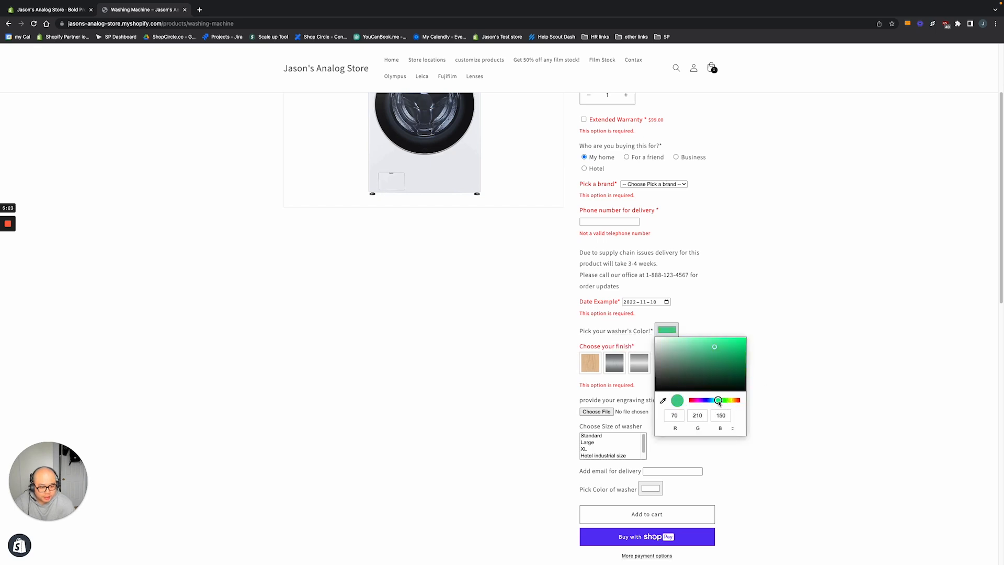
left_click(725, 369)
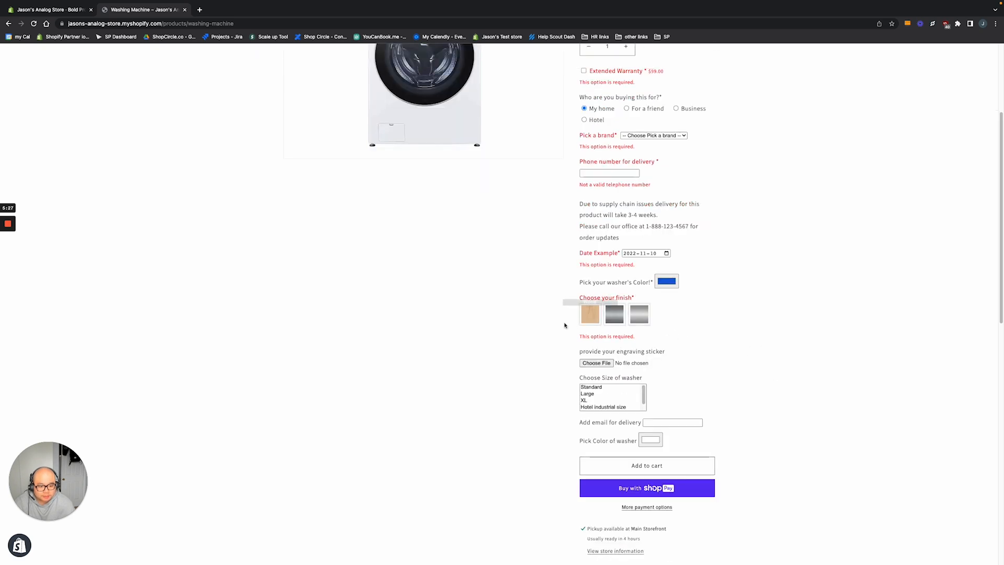
scroll("down", 3)
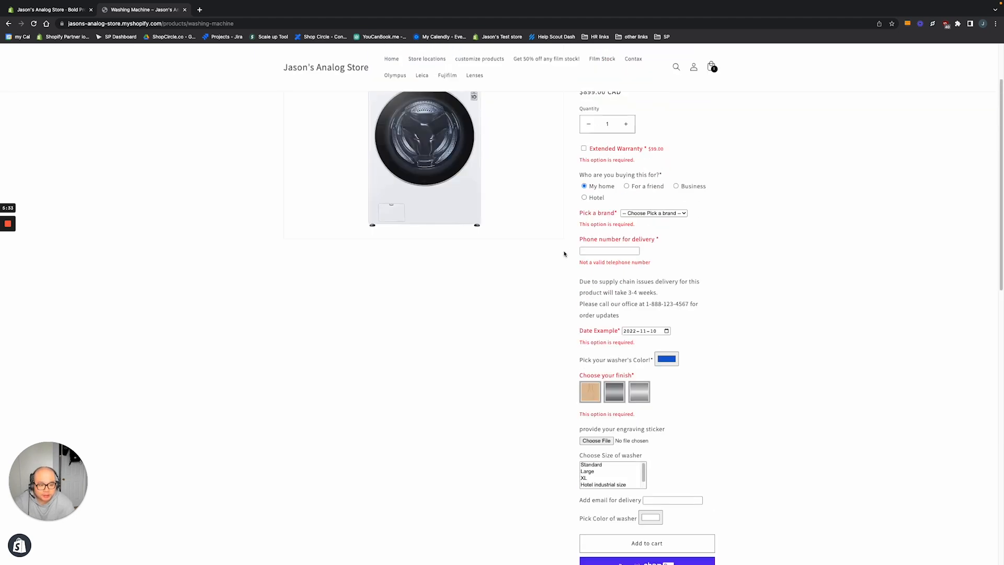
mouse_move(591, 395)
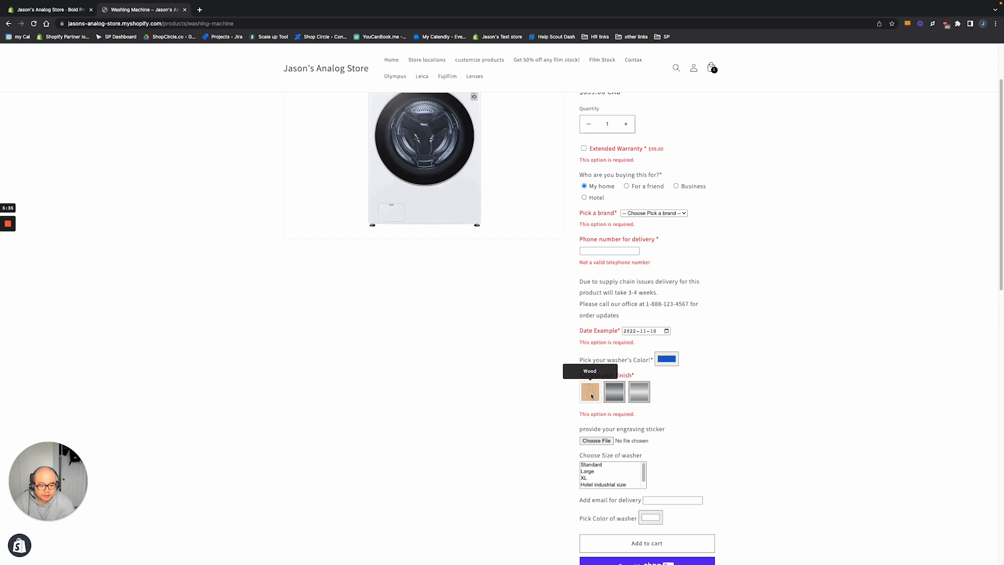
mouse_move(580, 402)
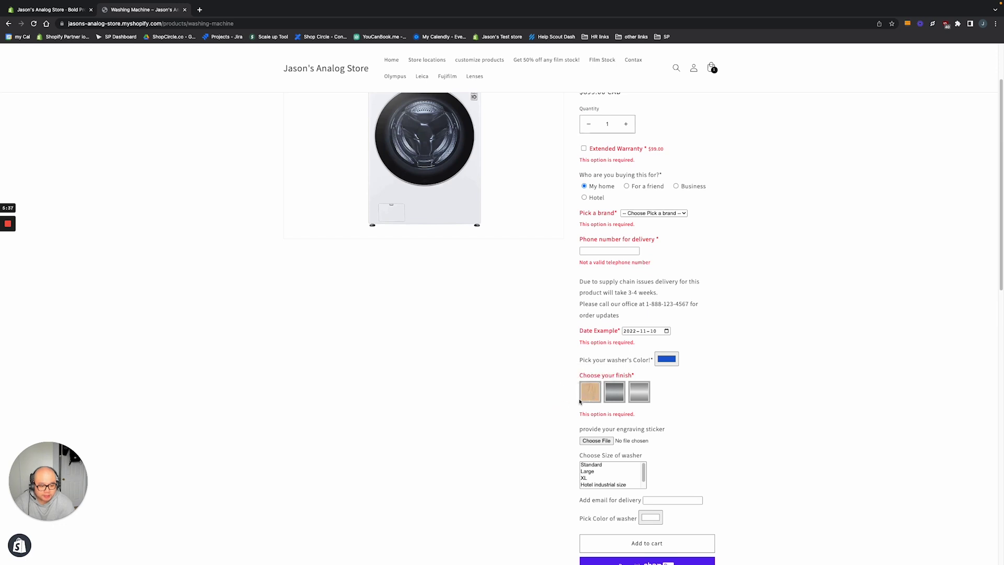
mouse_move(639, 398)
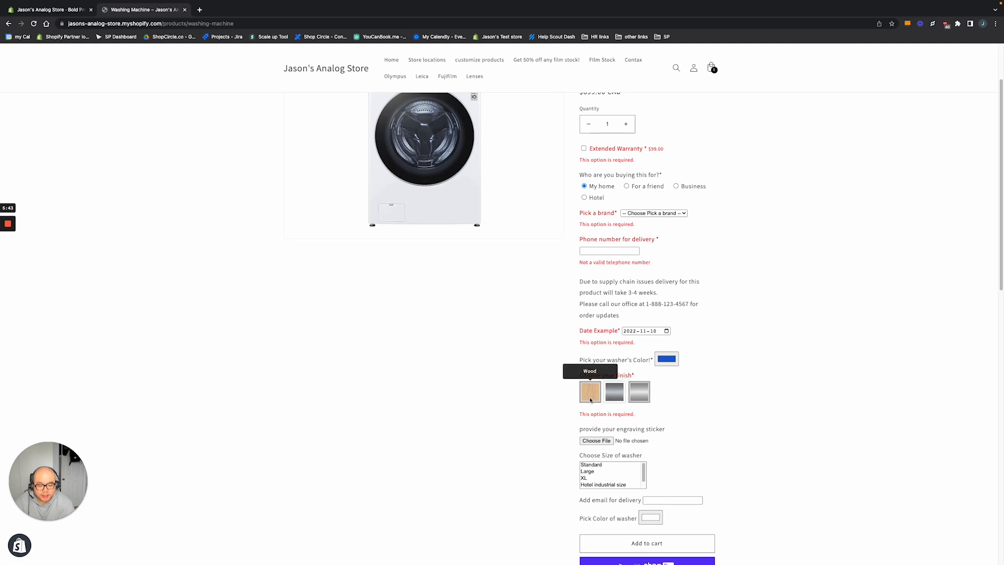
mouse_move(556, 397)
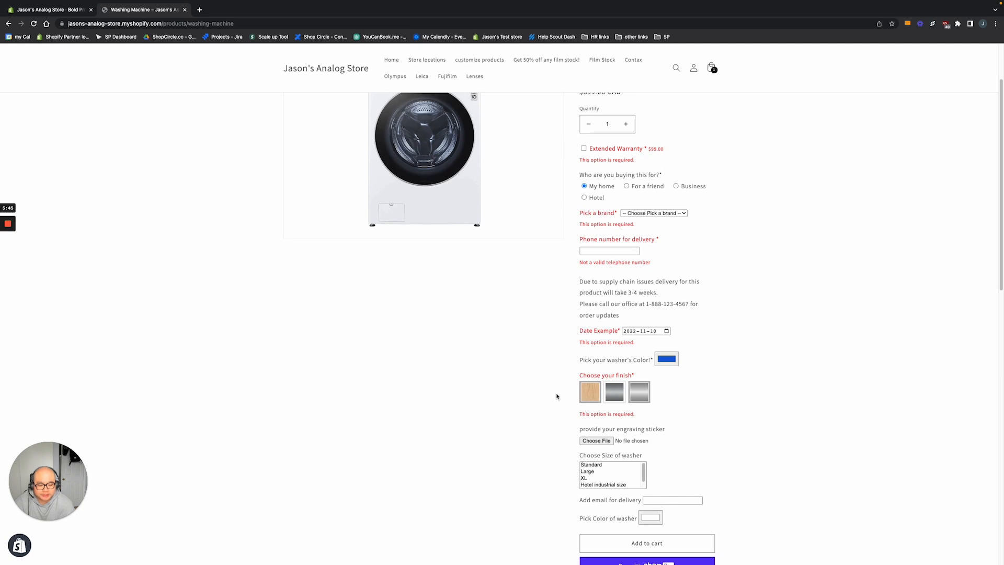
mouse_move(615, 397)
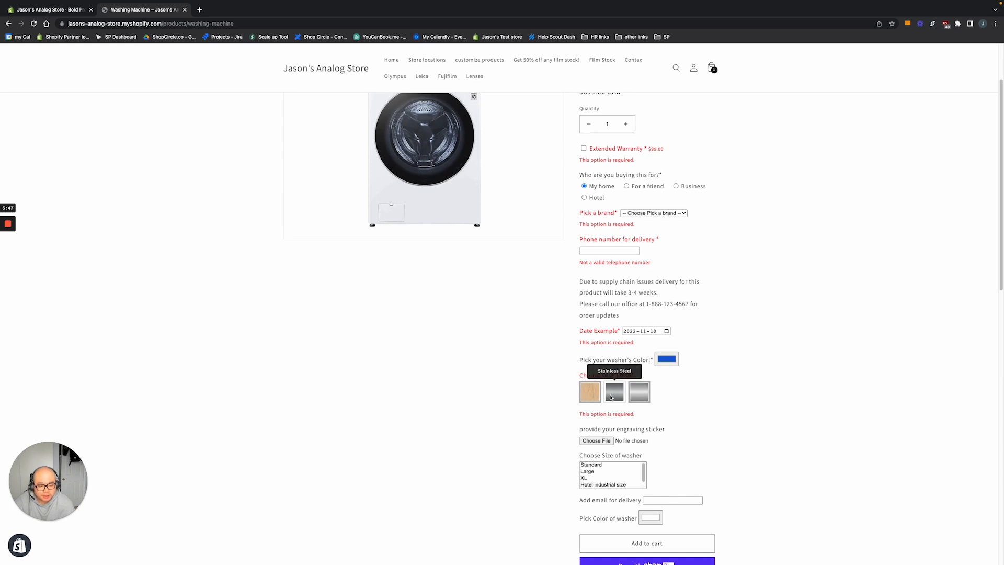
scroll("down", 3)
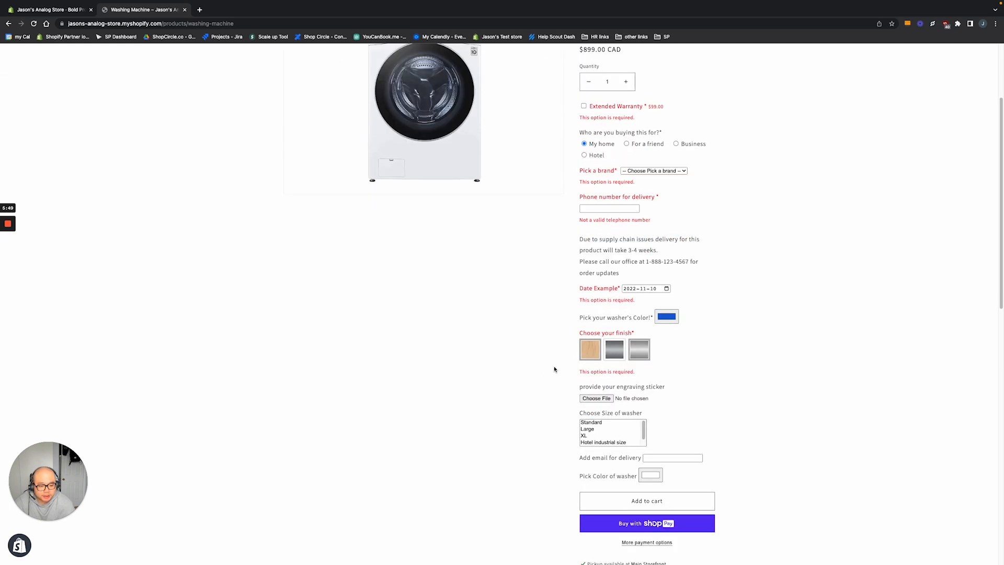
mouse_move(639, 357)
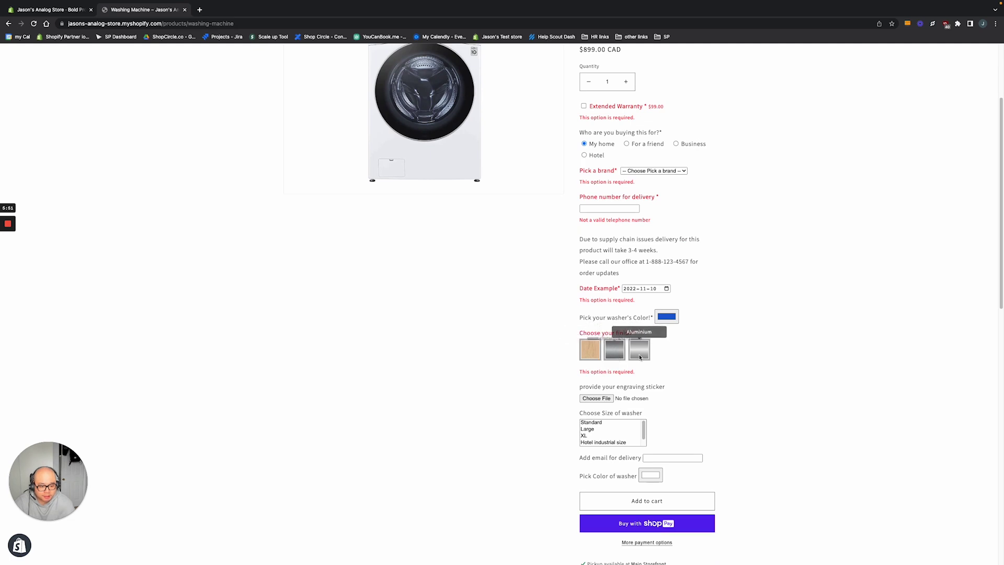
scroll("down", 3)
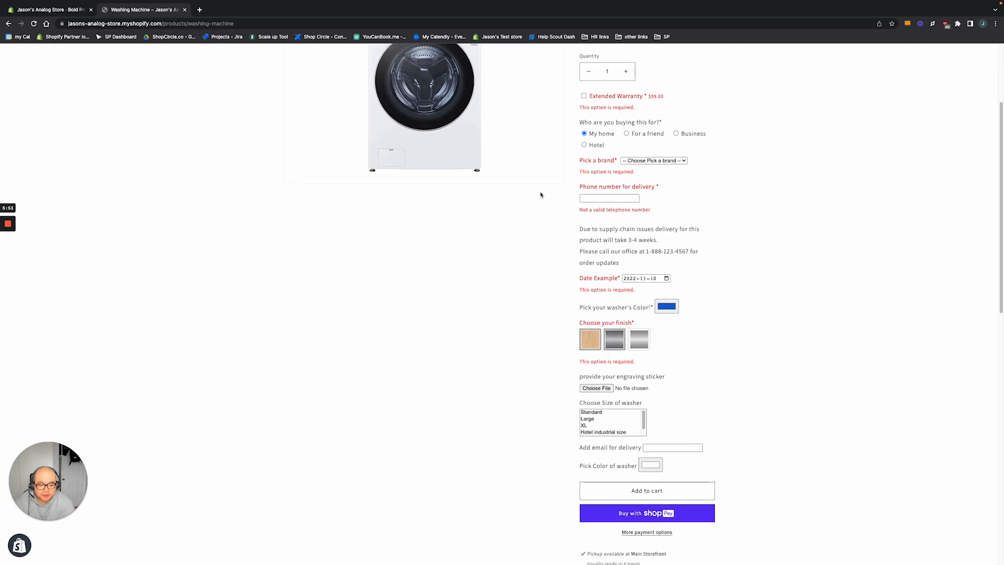
mouse_move(590, 339)
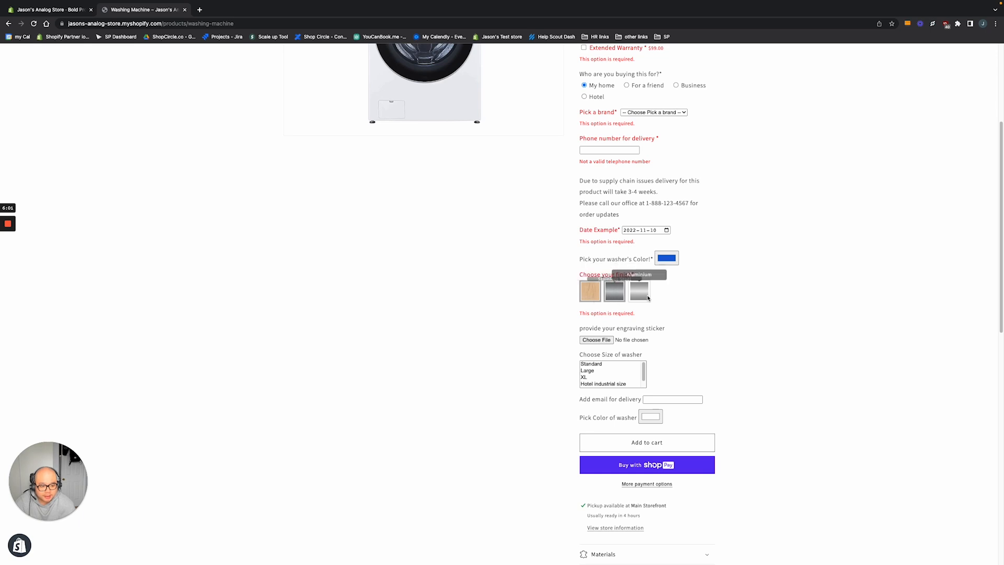
mouse_move(562, 323)
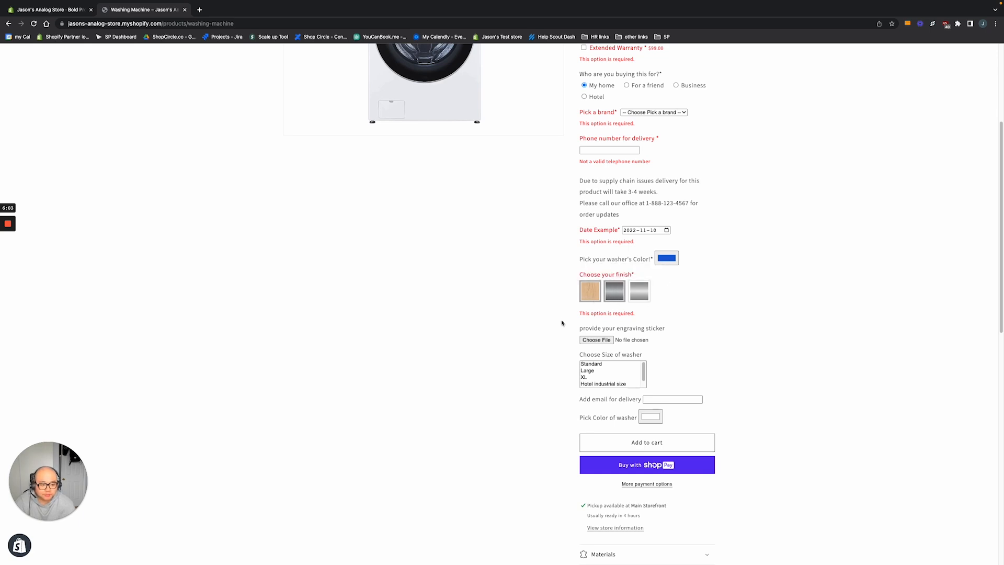
scroll("down", 3)
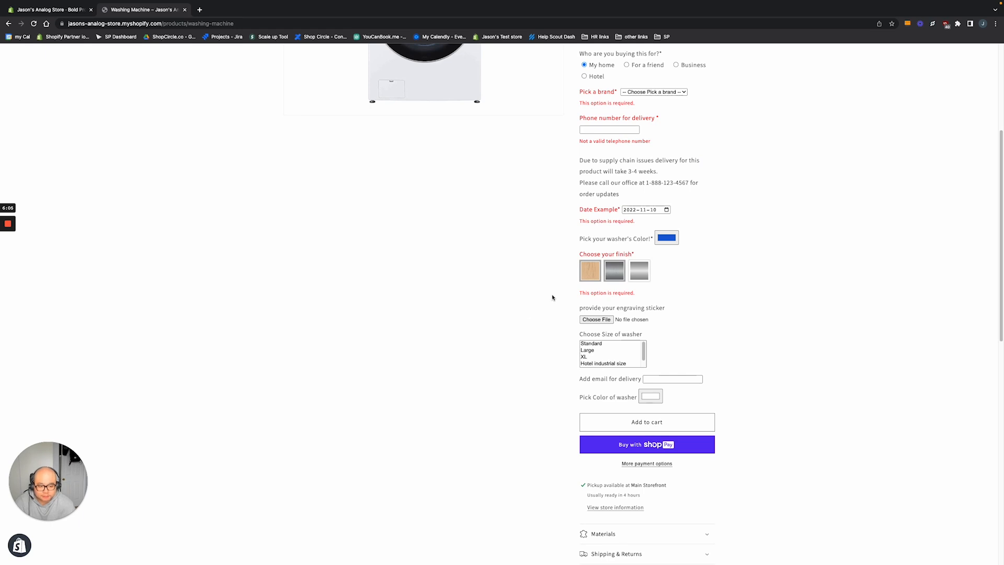
scroll("down", 3)
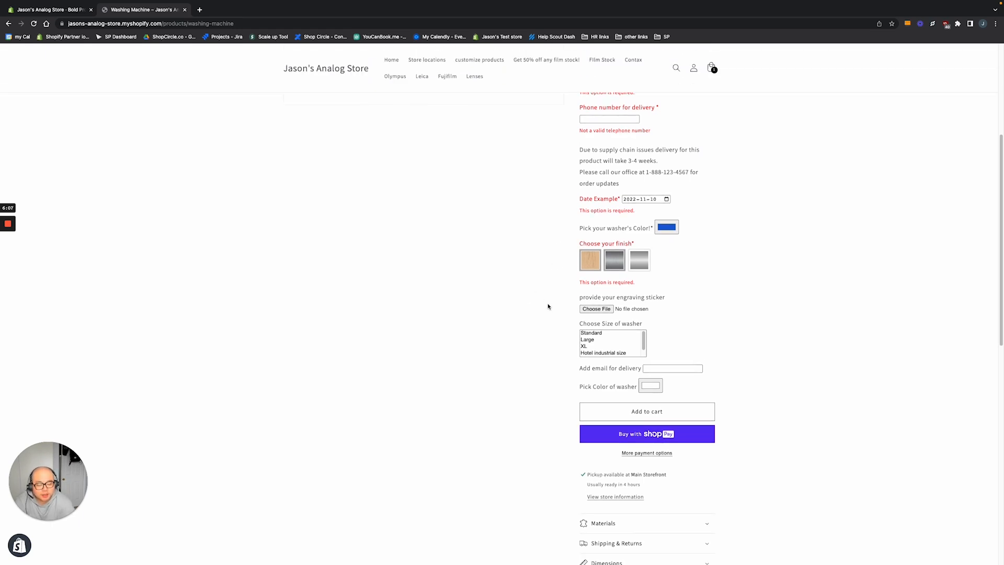
mouse_move(557, 311)
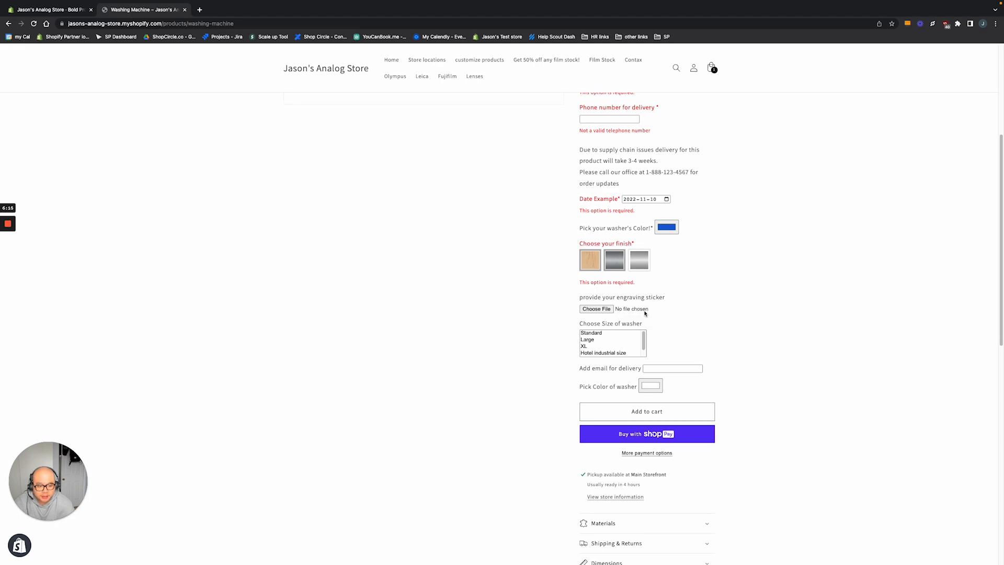
mouse_move(518, 328)
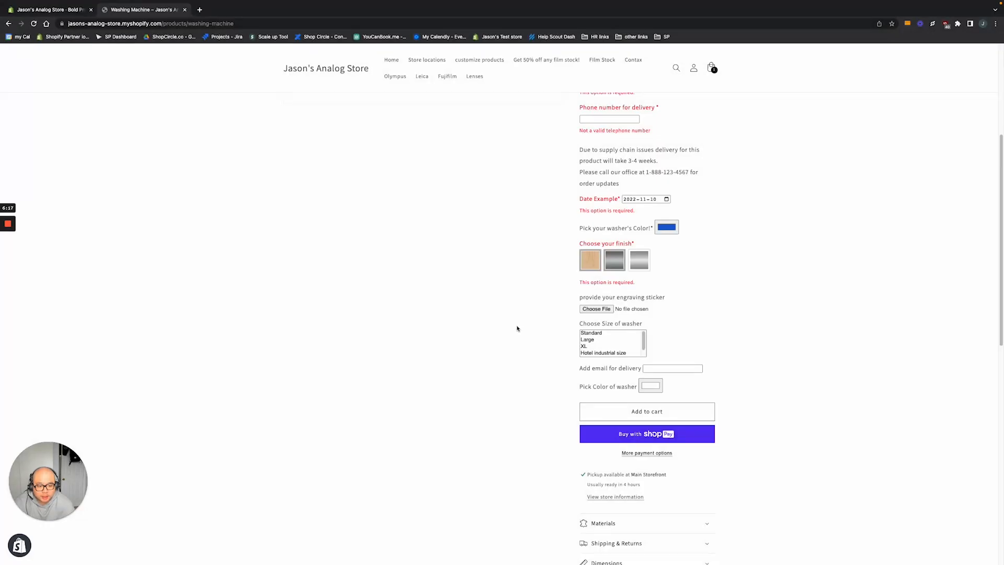
scroll("down", 3)
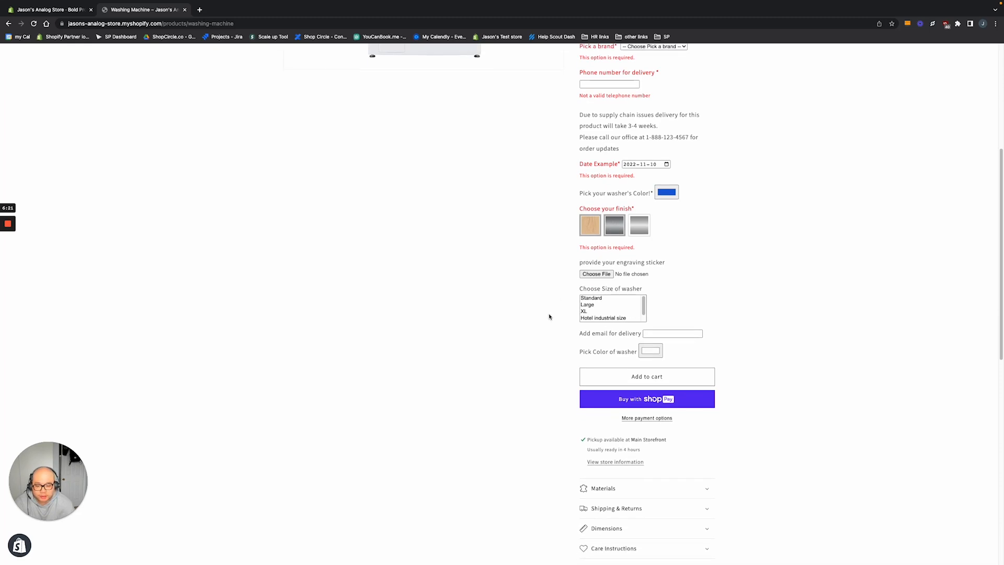
mouse_move(558, 308)
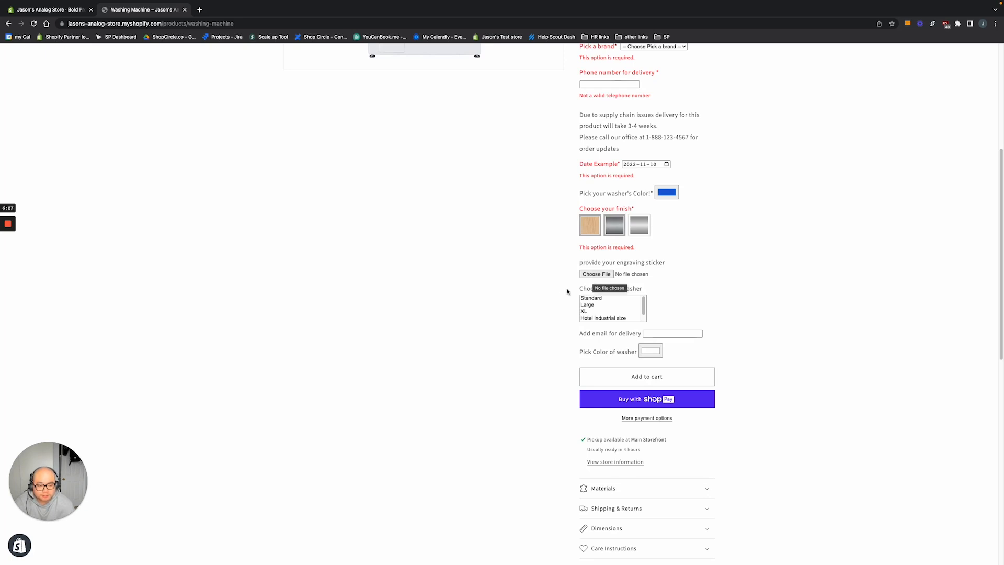
mouse_move(554, 300)
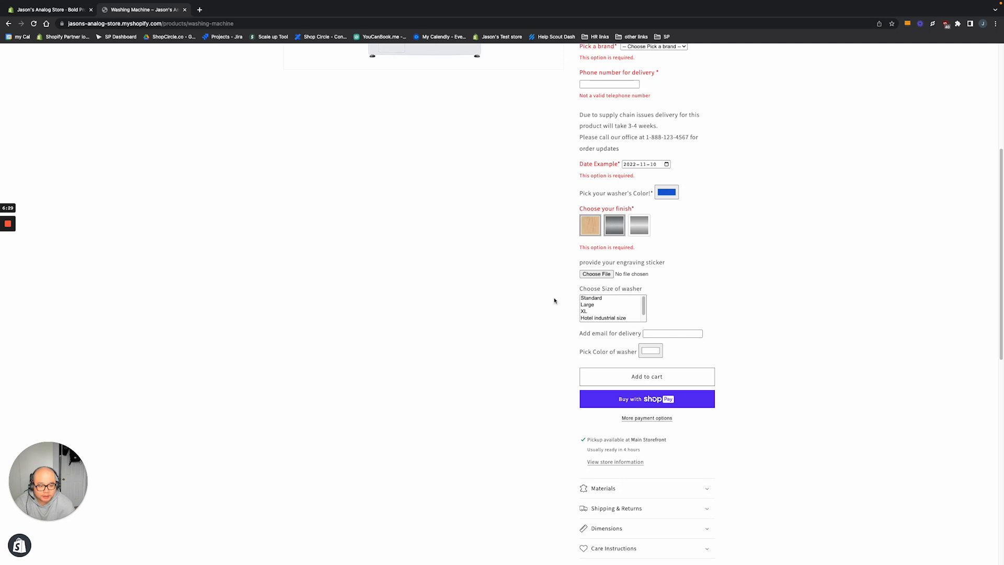
Try Standard, Large and Hotel industrial washer sizes, settling on Large
scroll("down", 3)
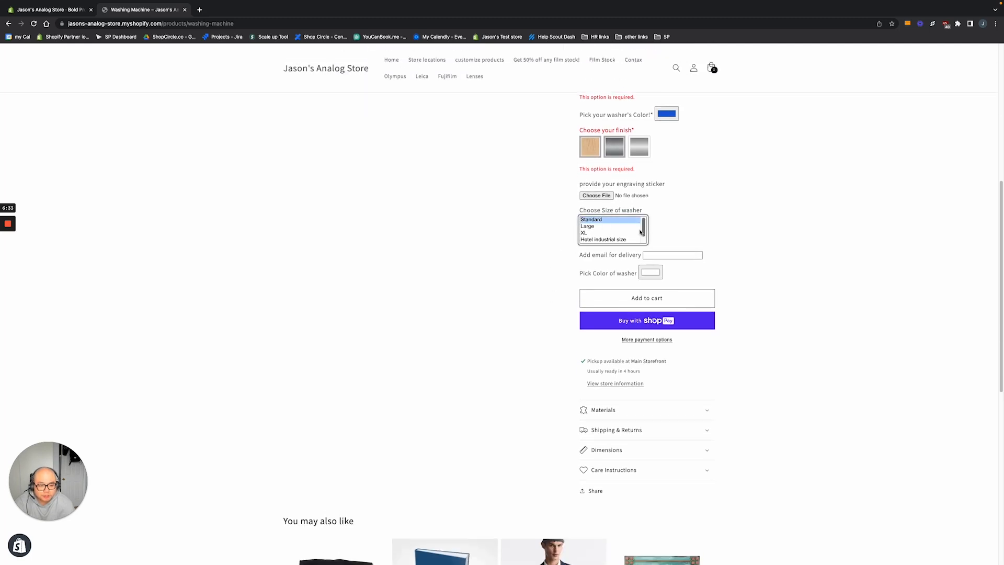
left_click(588, 226)
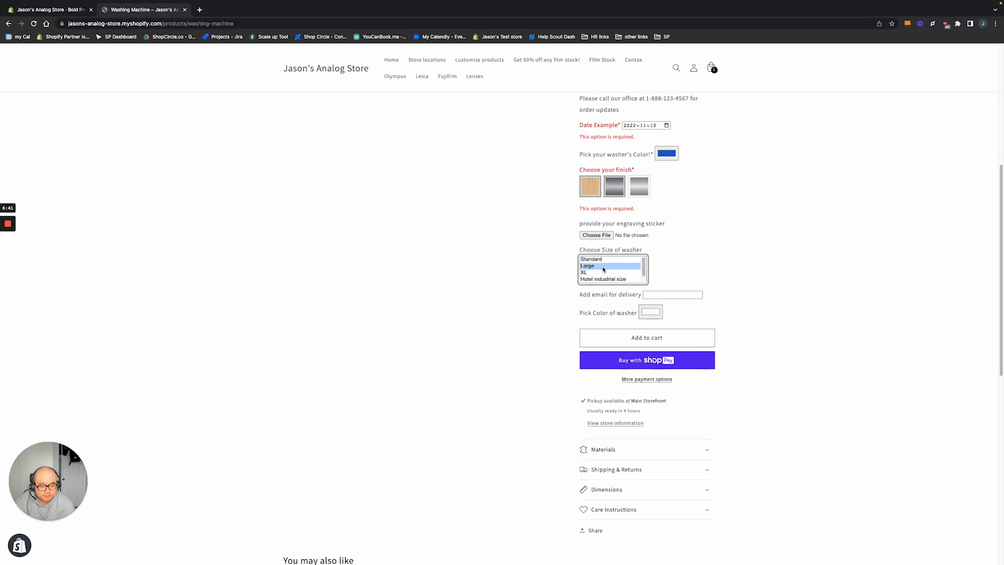
left_click(601, 272)
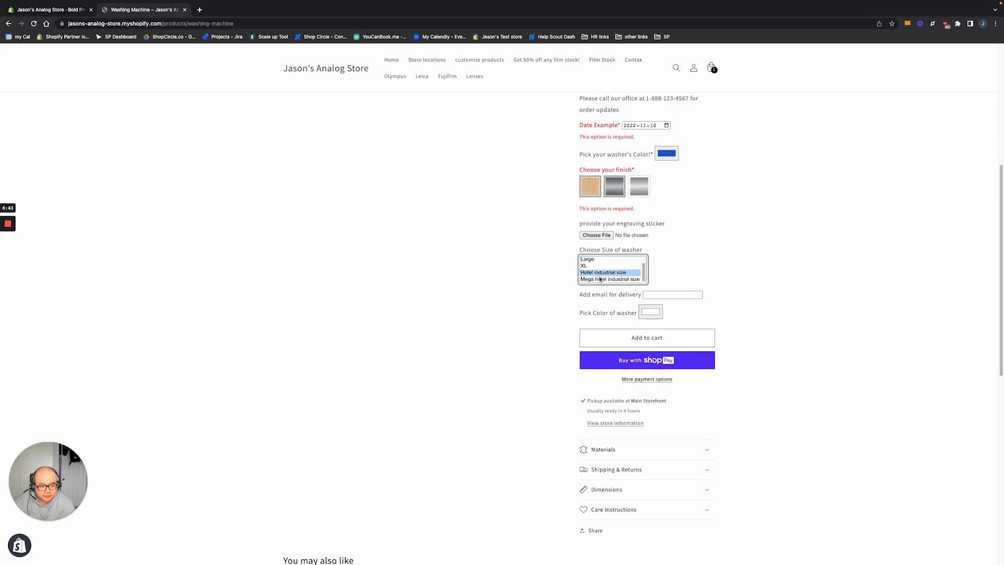
left_click(605, 283)
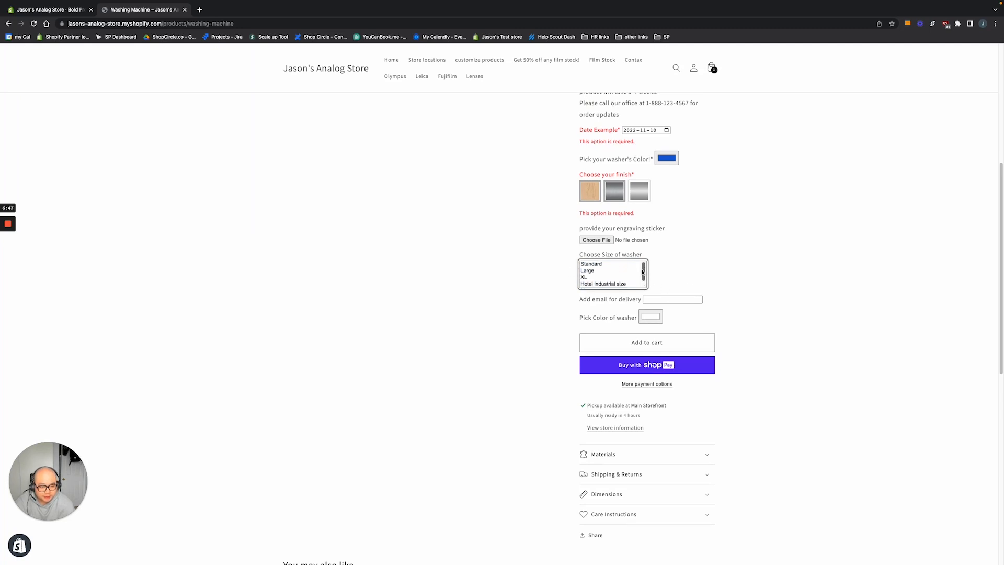
left_click(591, 263)
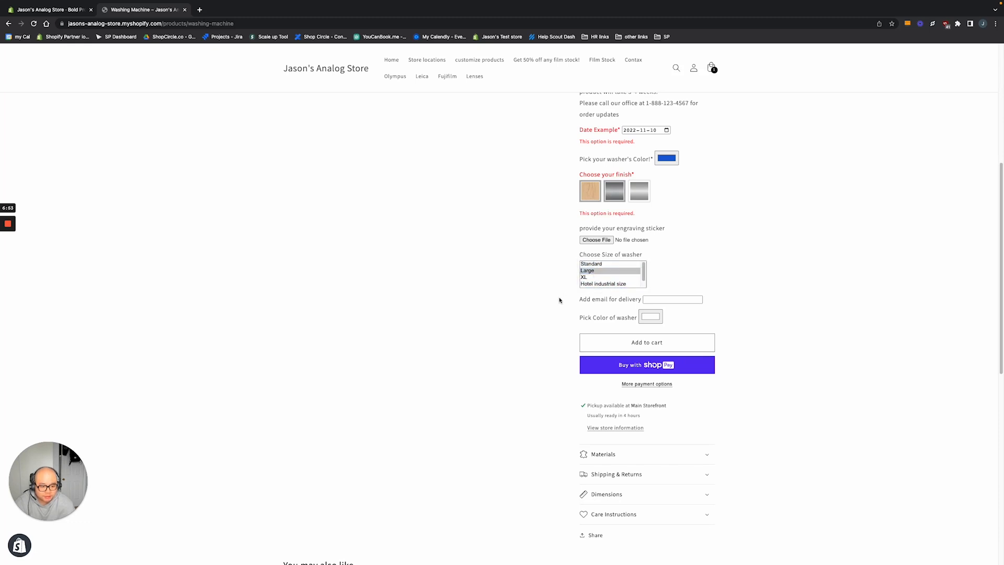
mouse_move(645, 328)
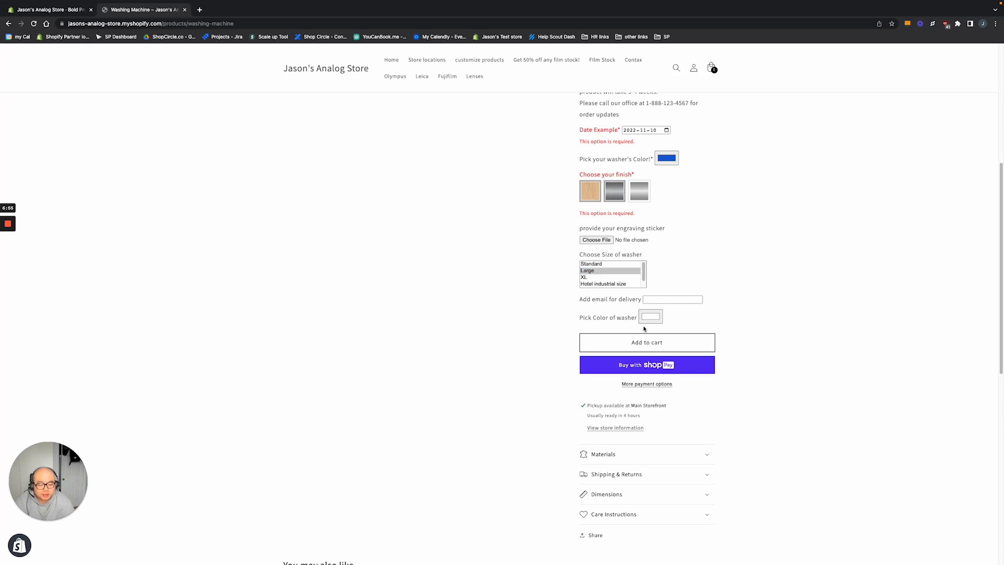
Enter 'asdfsaf' and '34224' in the delivery email field to trigger the invalid-email warning
left_click(672, 300)
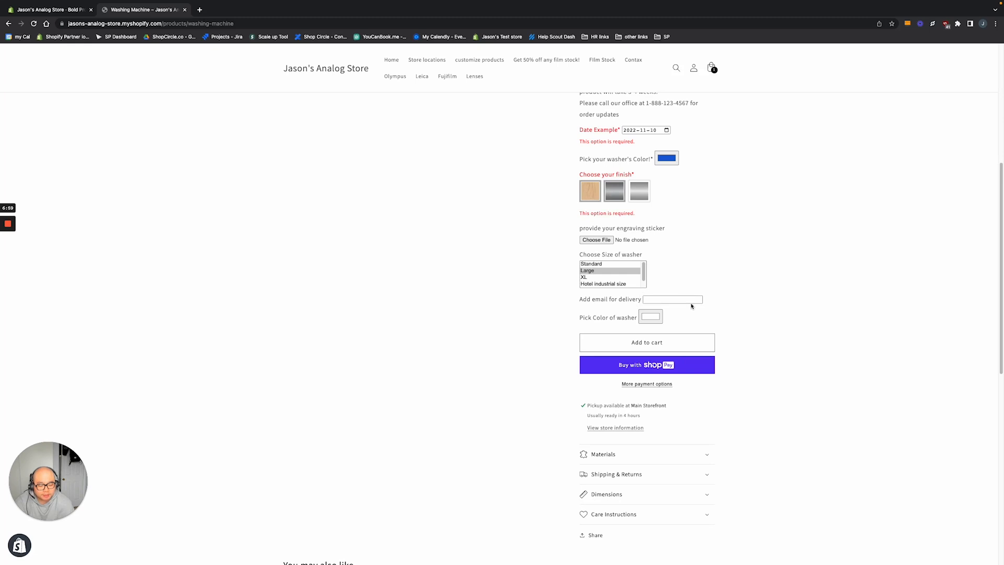
left_click(673, 299)
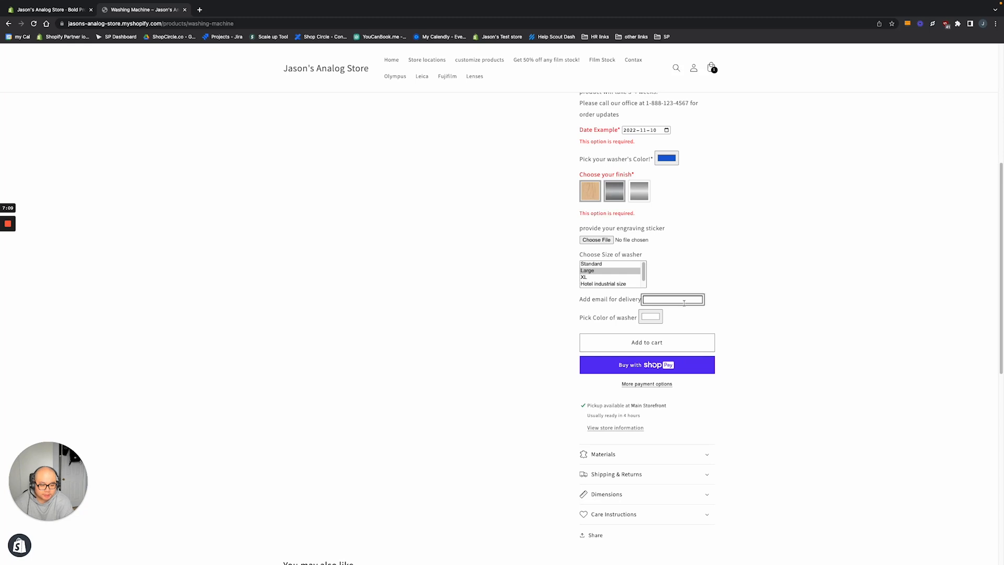
type("asdfsaf")
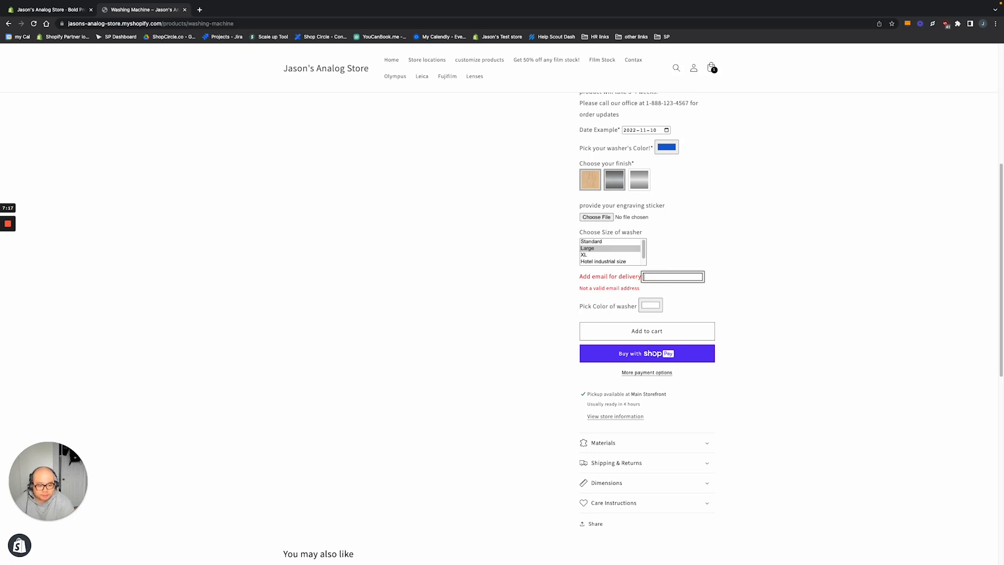
type("34224")
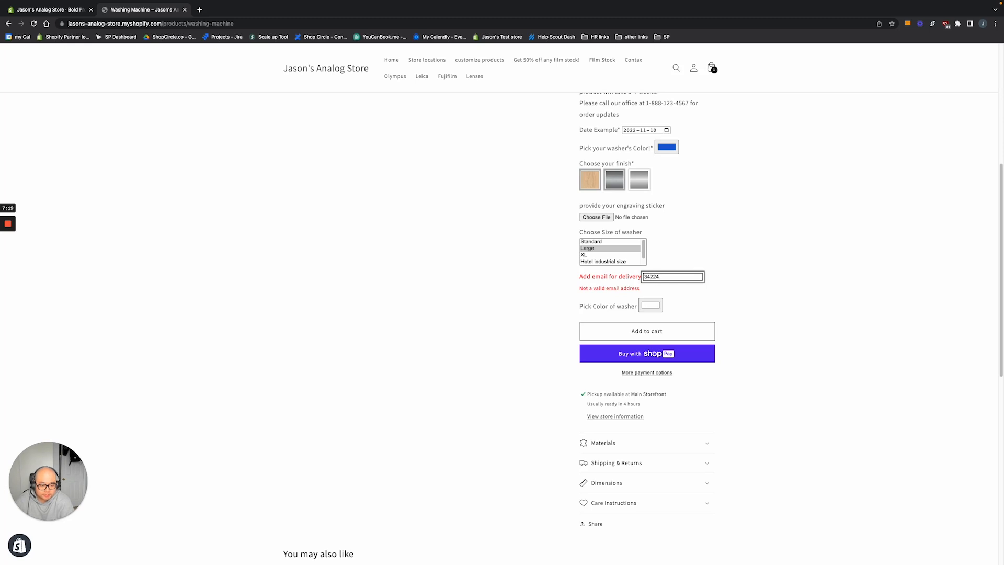
key("Backspace")
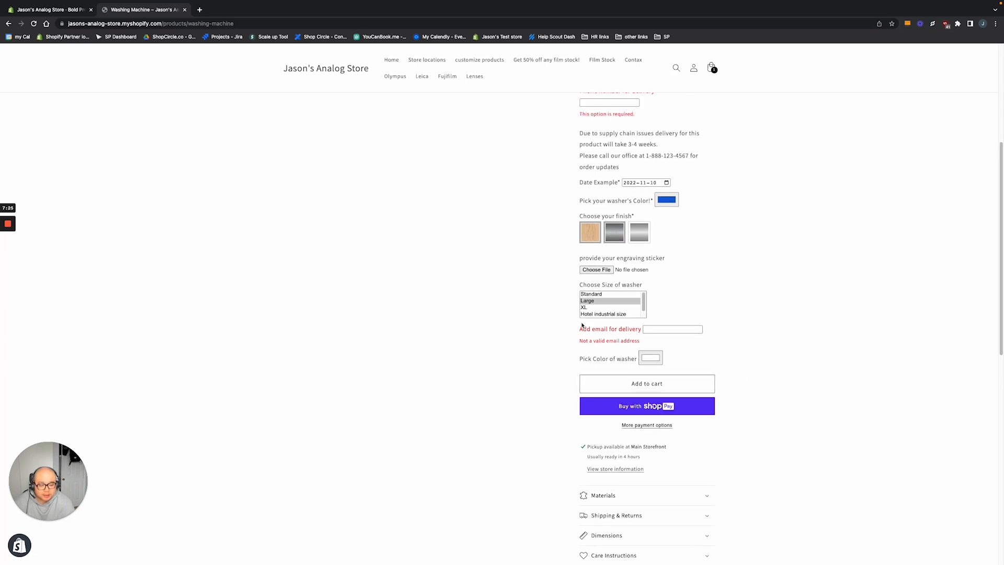
scroll("up", 3)
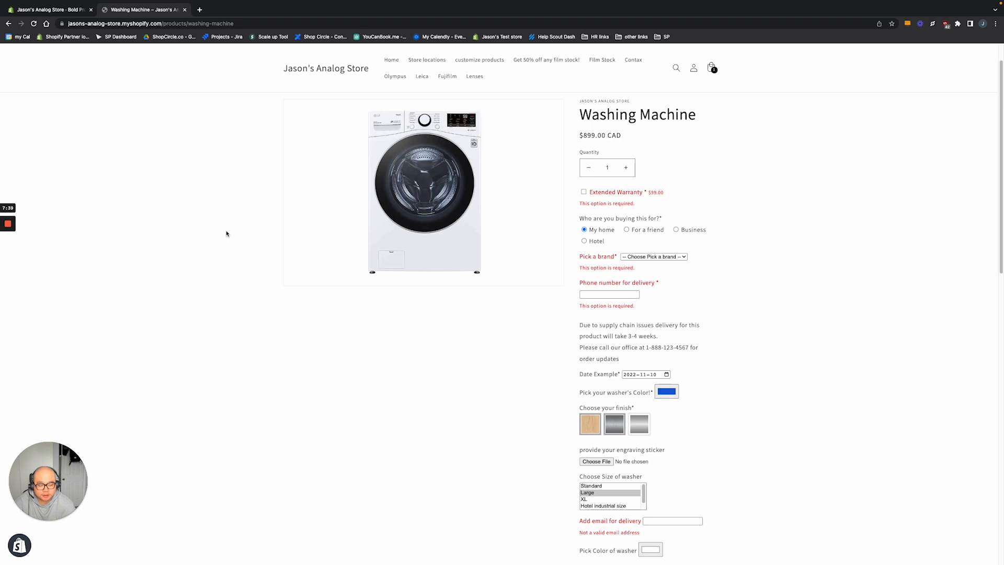
mouse_move(212, 219)
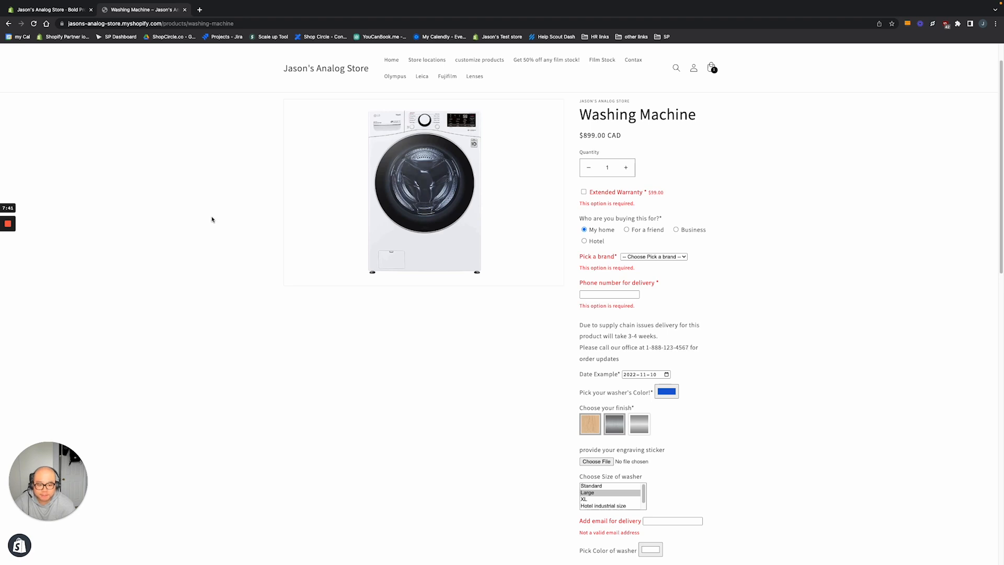